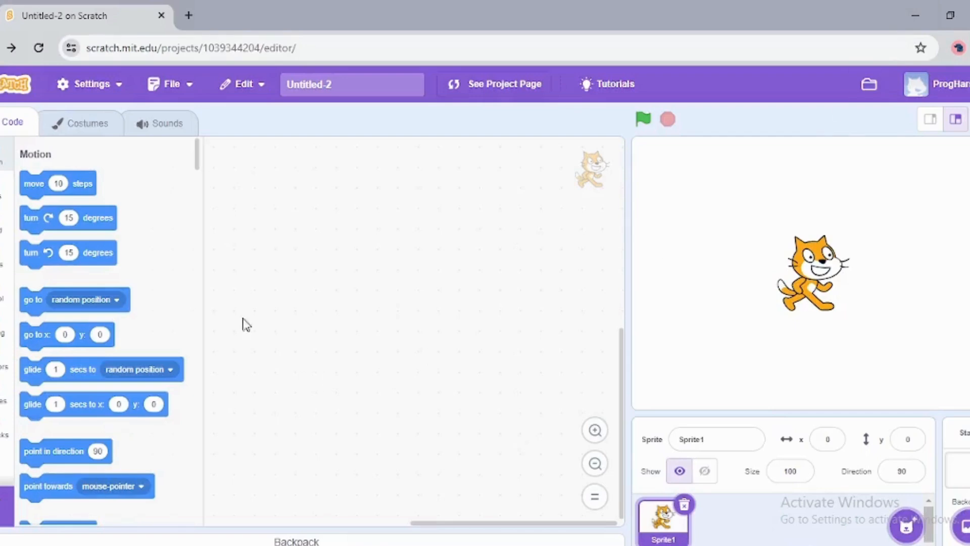
- Replace the untitled project name with 'Party Animal'
{"action": "left_click", "coordinate": [351, 85]}
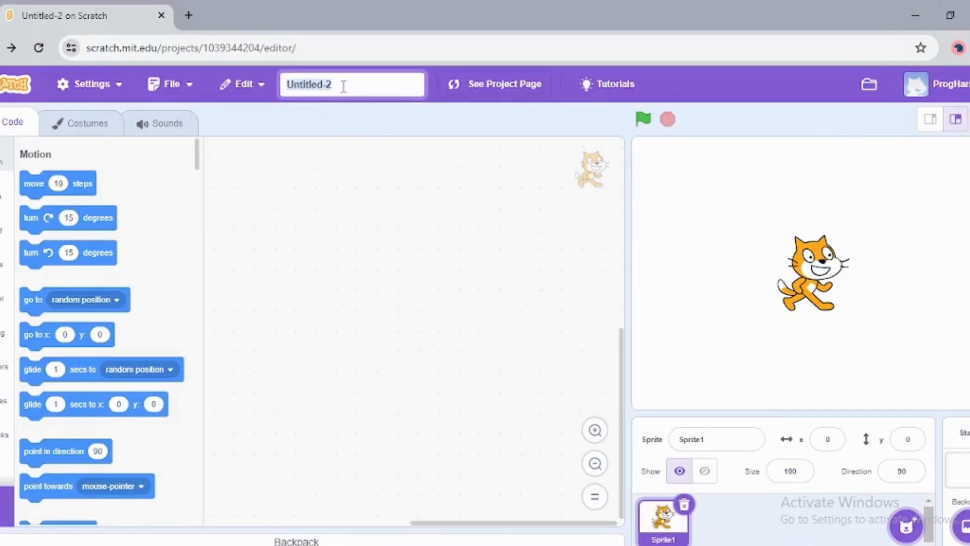
{"action": "type", "text": "Pa"}
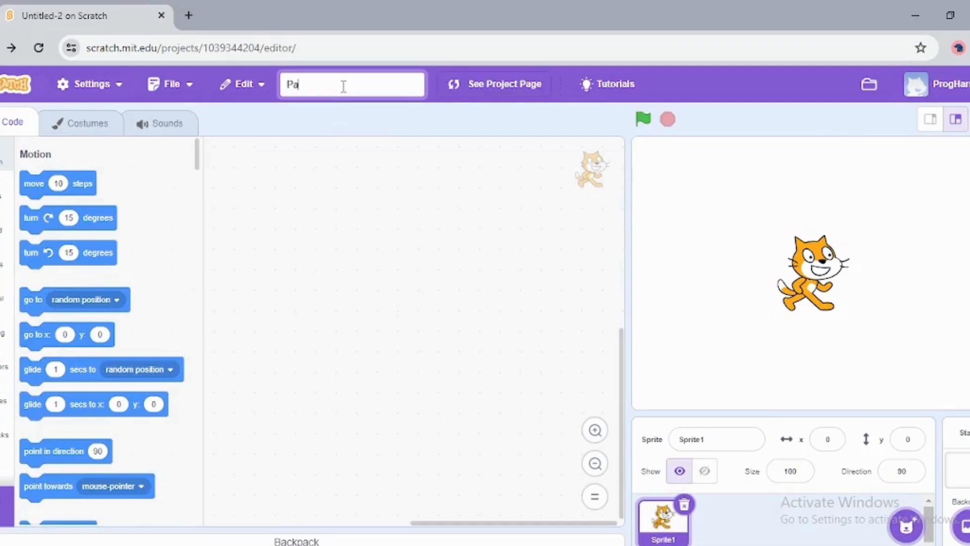
{"action": "type", "text": "rty Anima"}
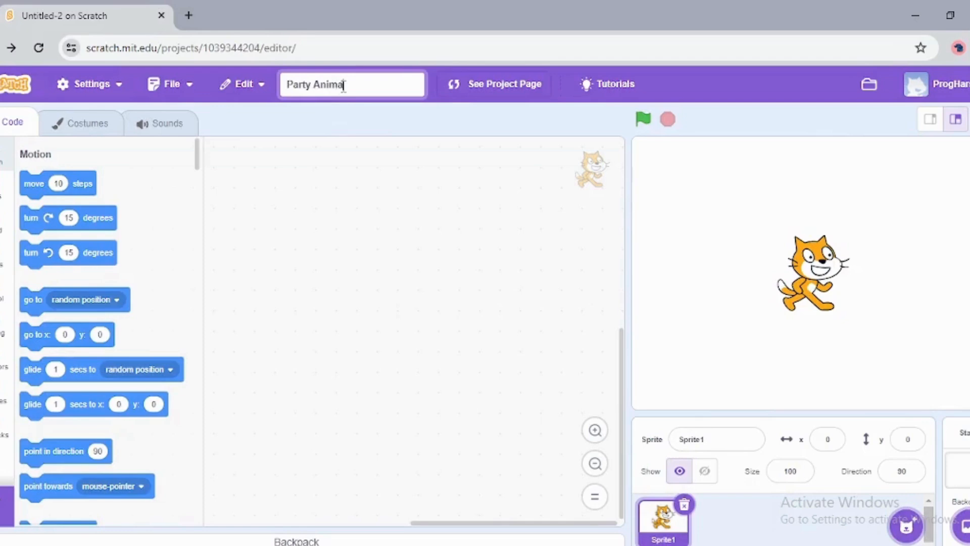
{"action": "mouse_move", "coordinate": [523, 223]}
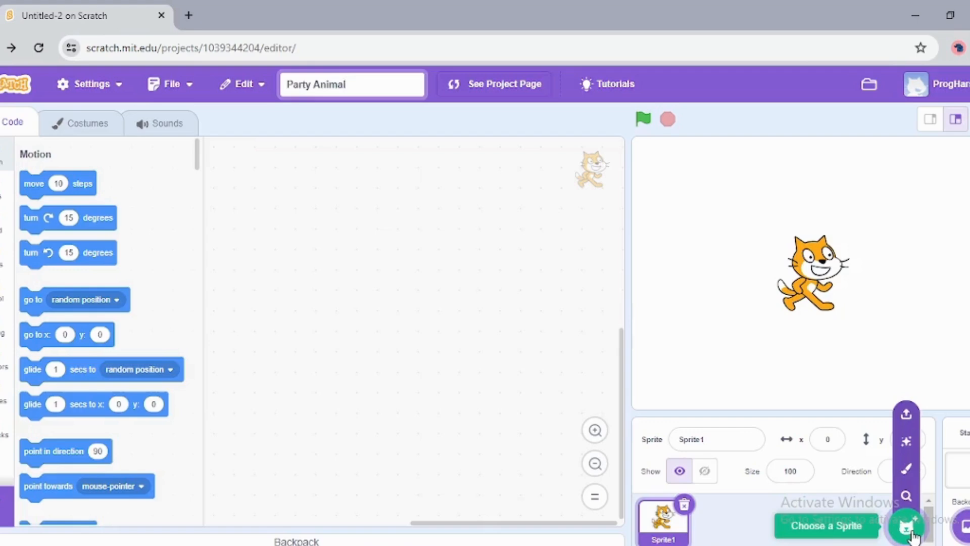
- Add the Gobo sprite from the sprite library to the stage beside the cat
{"action": "left_click", "coordinate": [907, 525]}
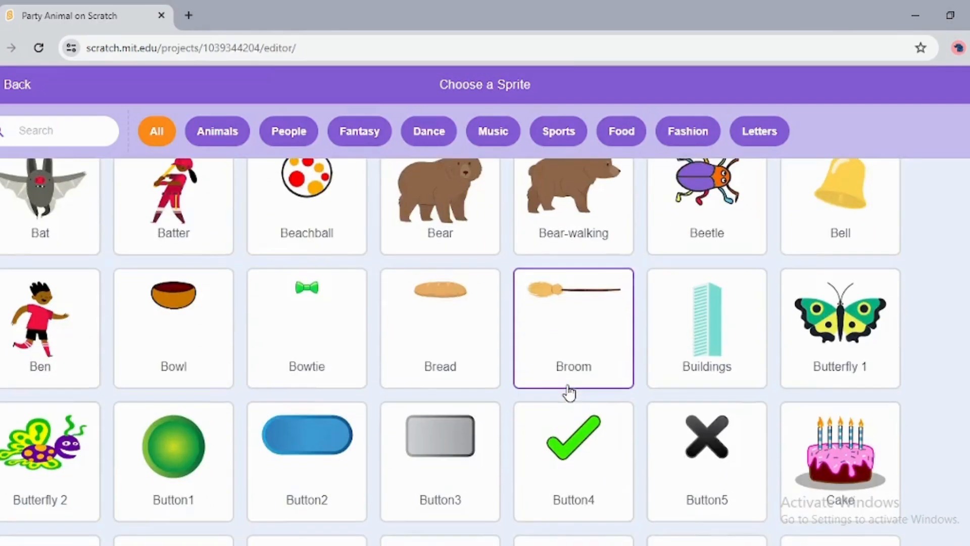
{"action": "scroll", "scroll_direction": "down", "scroll_amount": 3}
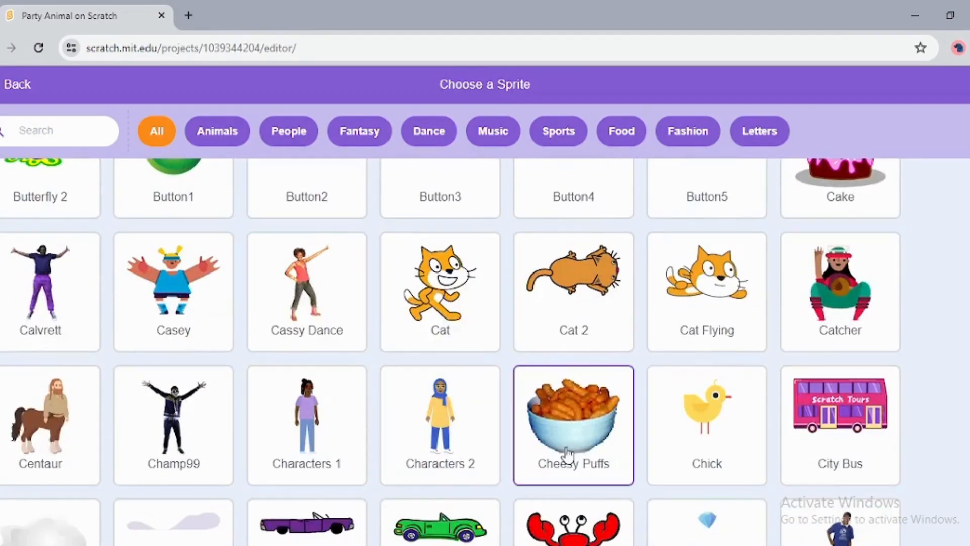
{"action": "scroll", "scroll_direction": "down", "scroll_amount": 3}
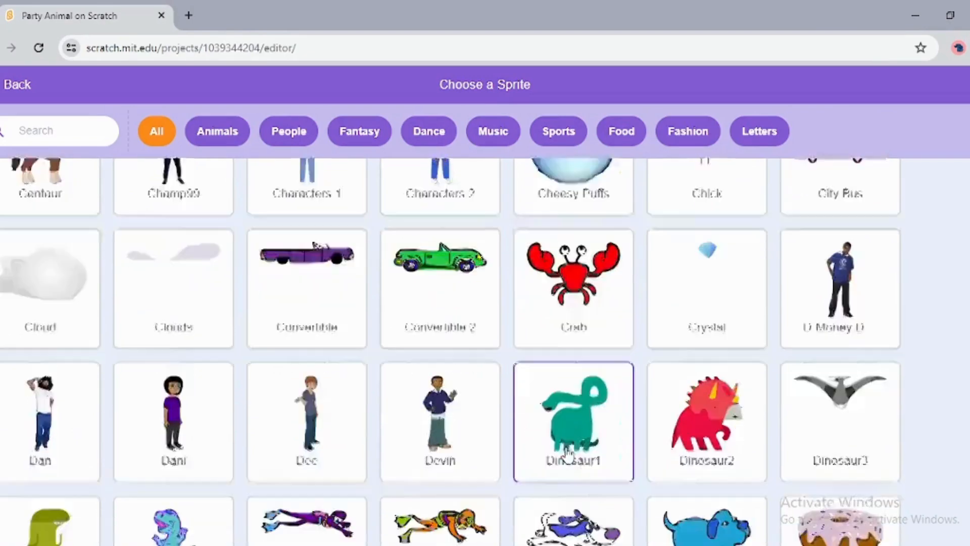
{"action": "scroll", "scroll_direction": "down", "scroll_amount": 3}
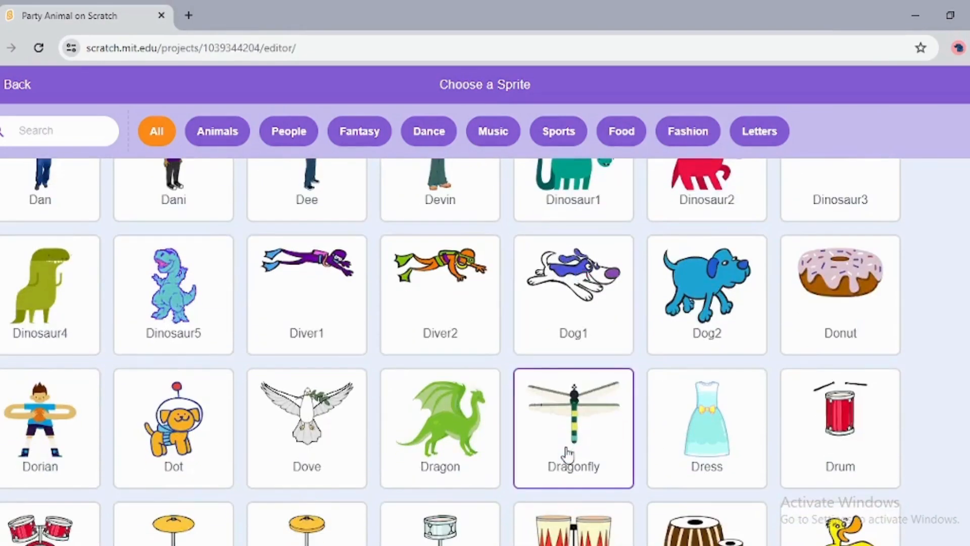
{"action": "scroll", "scroll_direction": "down", "scroll_amount": 3}
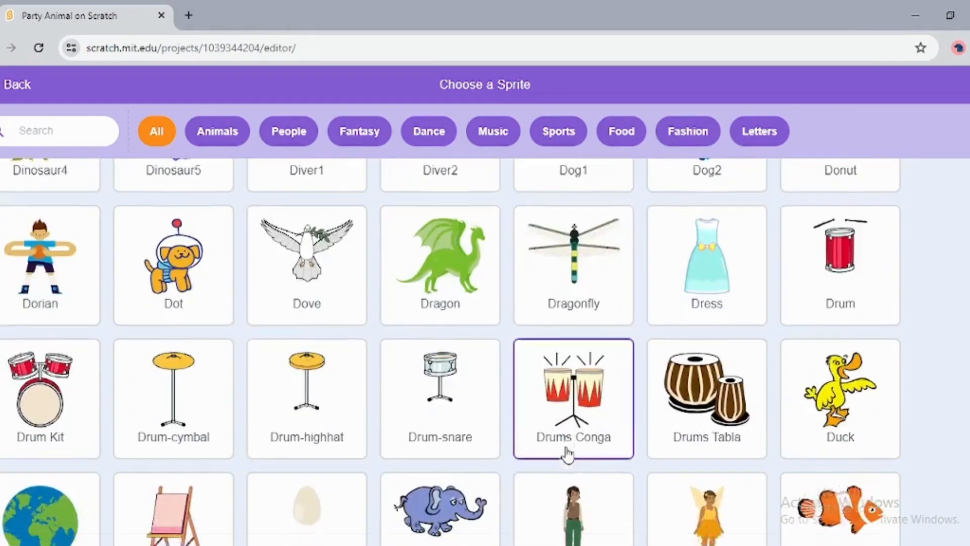
{"action": "scroll", "scroll_direction": "down", "scroll_amount": 3}
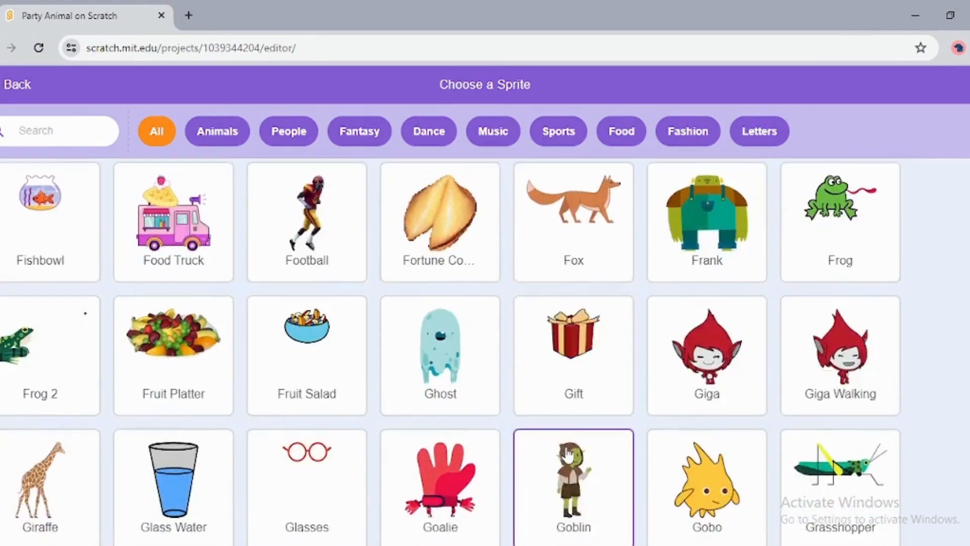
{"action": "scroll", "scroll_direction": "down", "scroll_amount": 3}
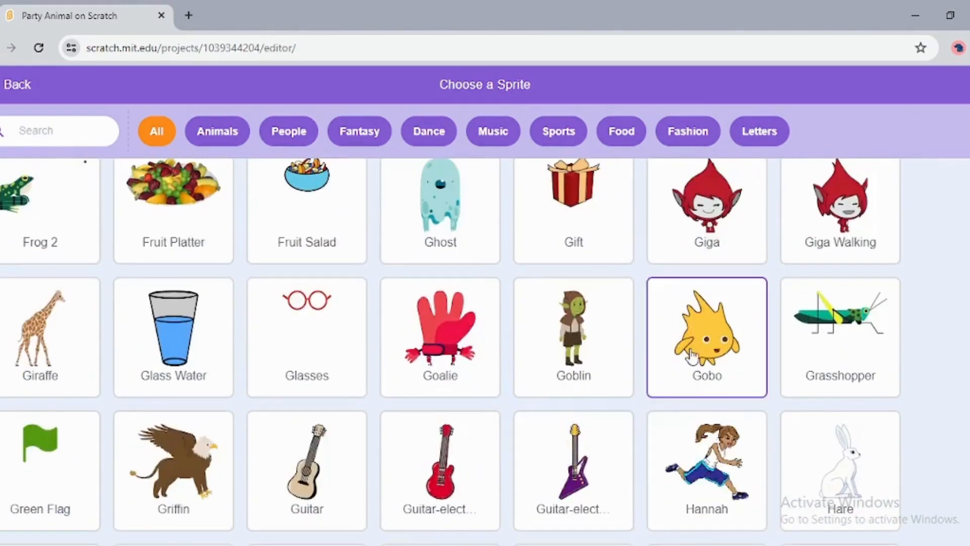
{"action": "left_click", "coordinate": [706, 336]}
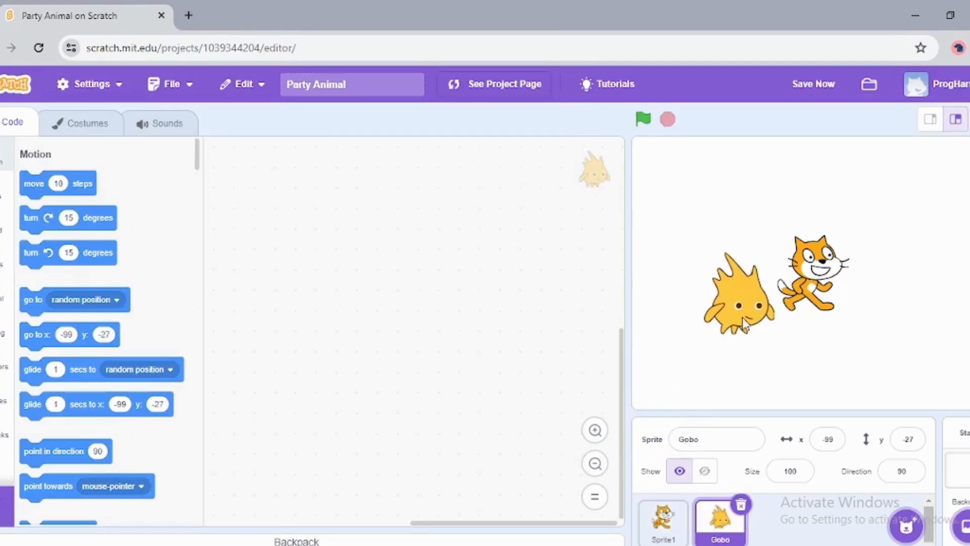
{"action": "left_click", "coordinate": [703, 470]}
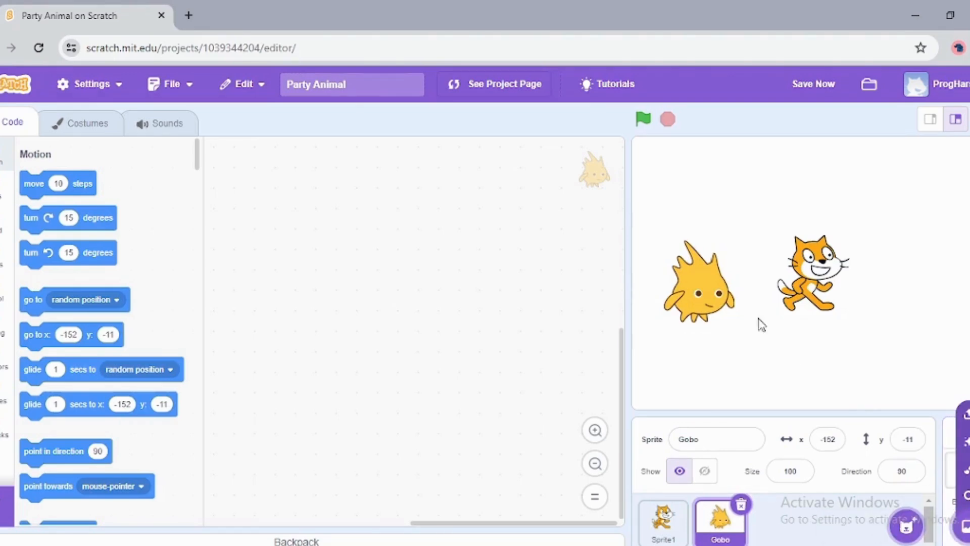
- Drag Gobo to the lower-left corner of the stage
{"action": "left_click_drag", "start_coordinate": [699, 281], "coordinate": [678, 356]}
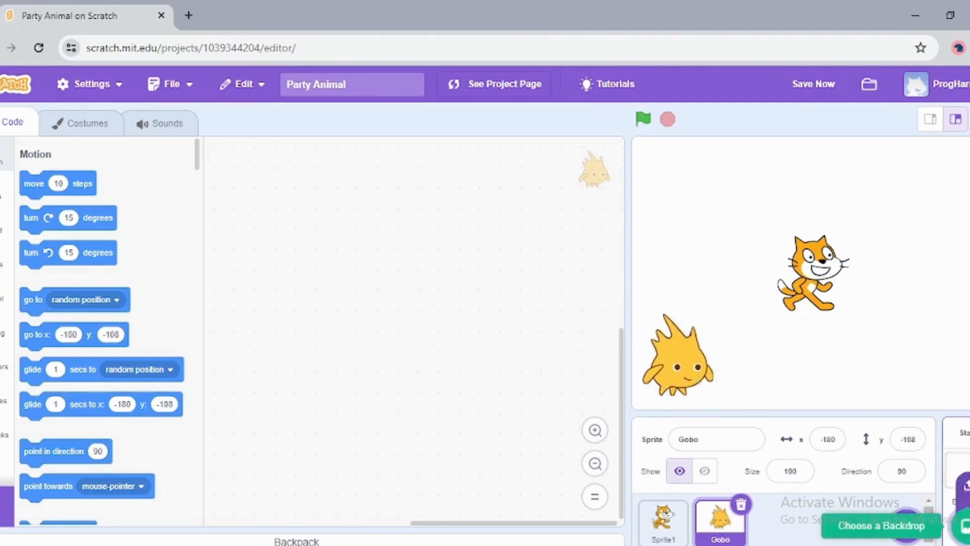
{"action": "left_click", "coordinate": [879, 526]}
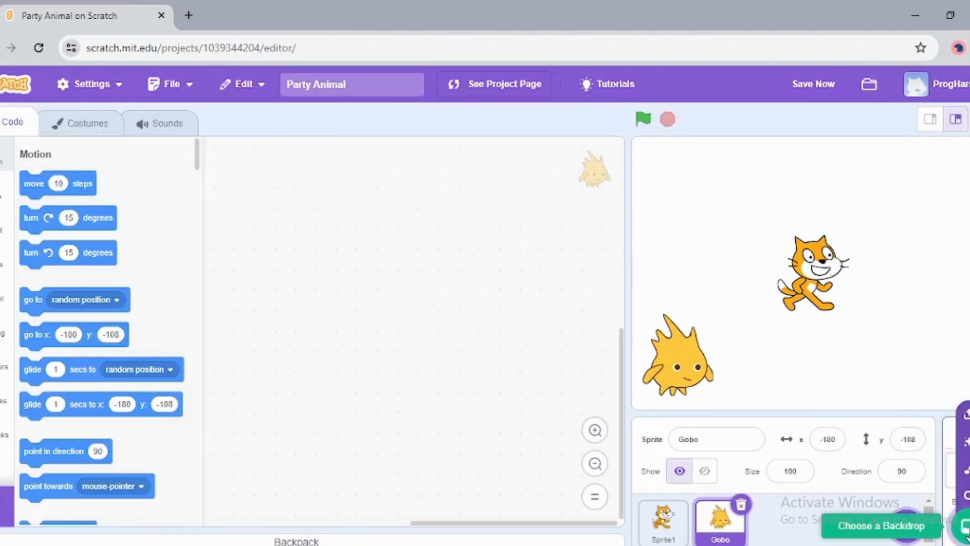
- Browse the backdrop library for the Concert backdrop
{"action": "left_click", "coordinate": [879, 525]}
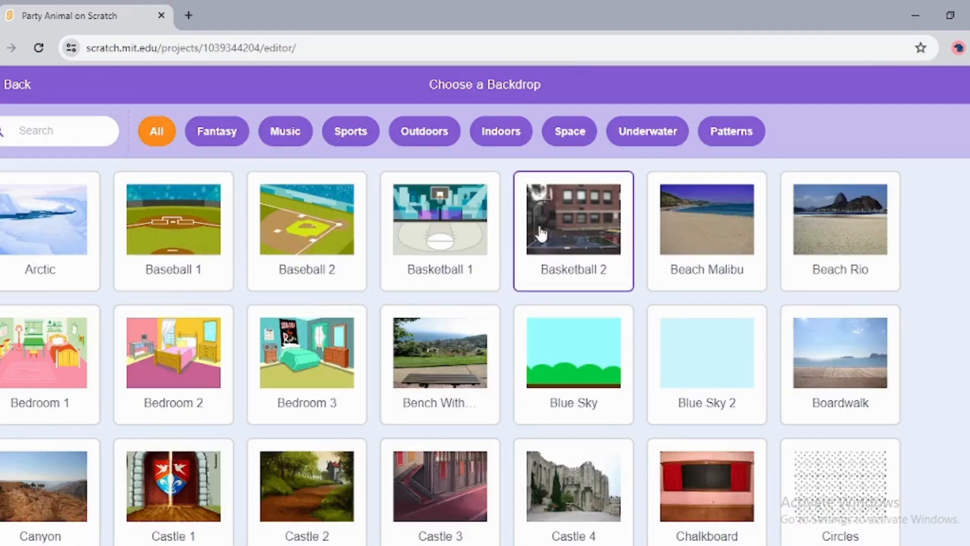
{"action": "scroll", "scroll_direction": "down", "scroll_amount": 3}
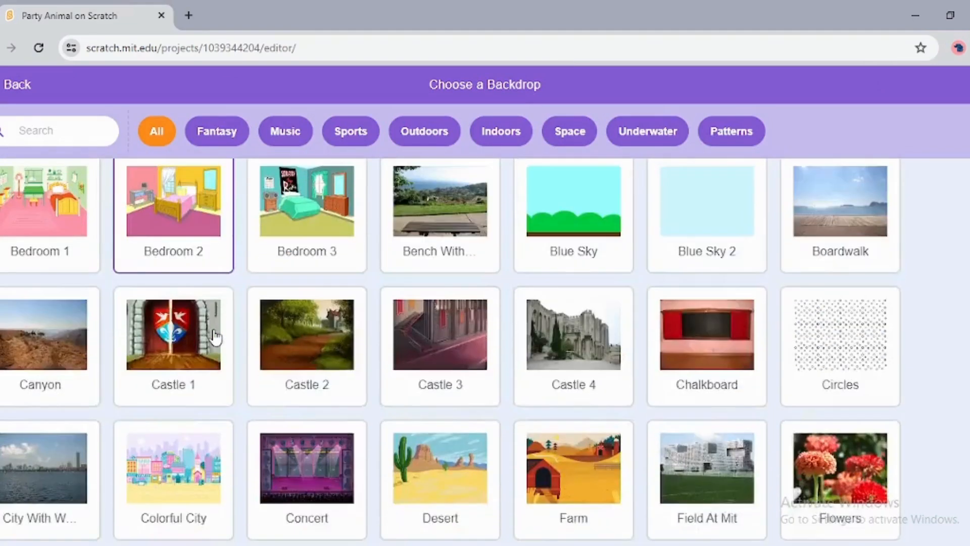
{"action": "scroll", "scroll_direction": "down", "scroll_amount": 3}
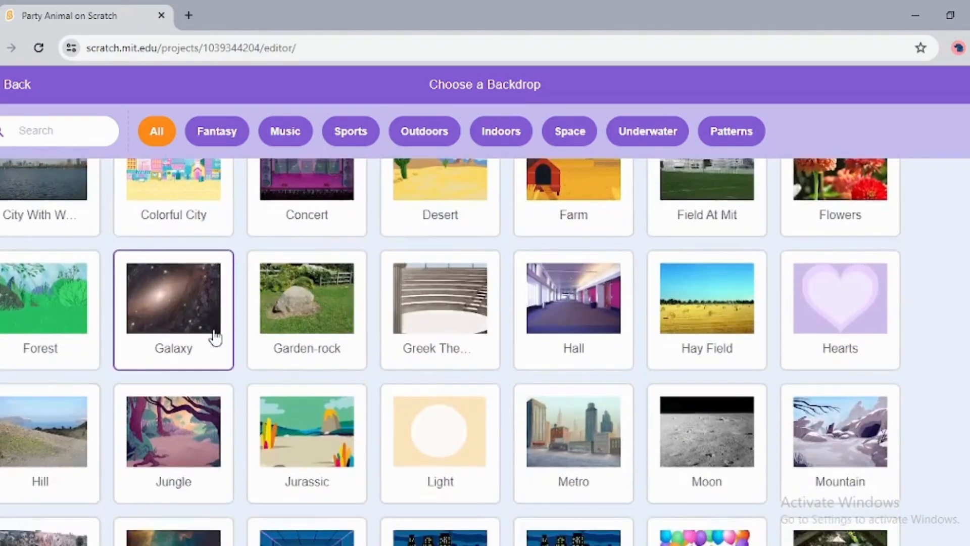
{"action": "scroll", "scroll_direction": "down", "scroll_amount": 3}
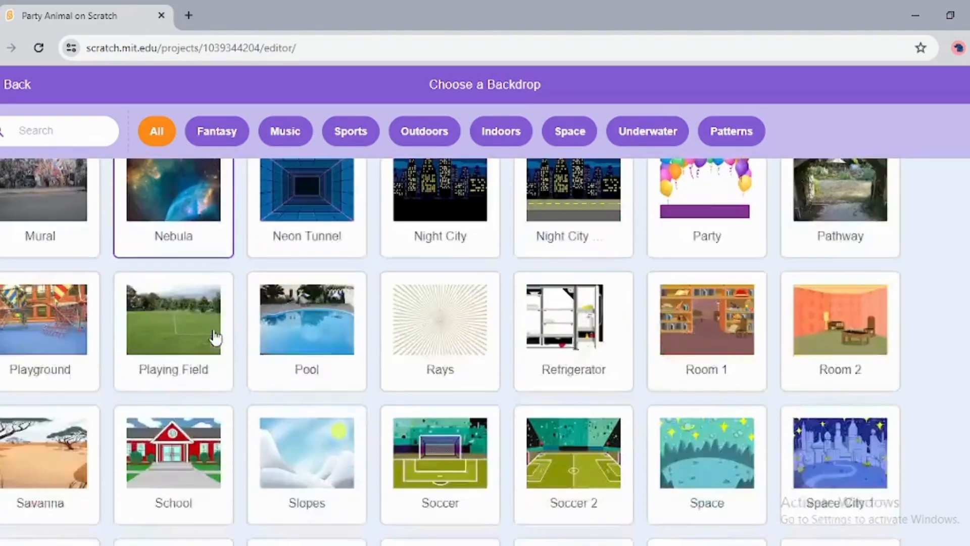
{"action": "scroll", "scroll_direction": "down", "scroll_amount": 3}
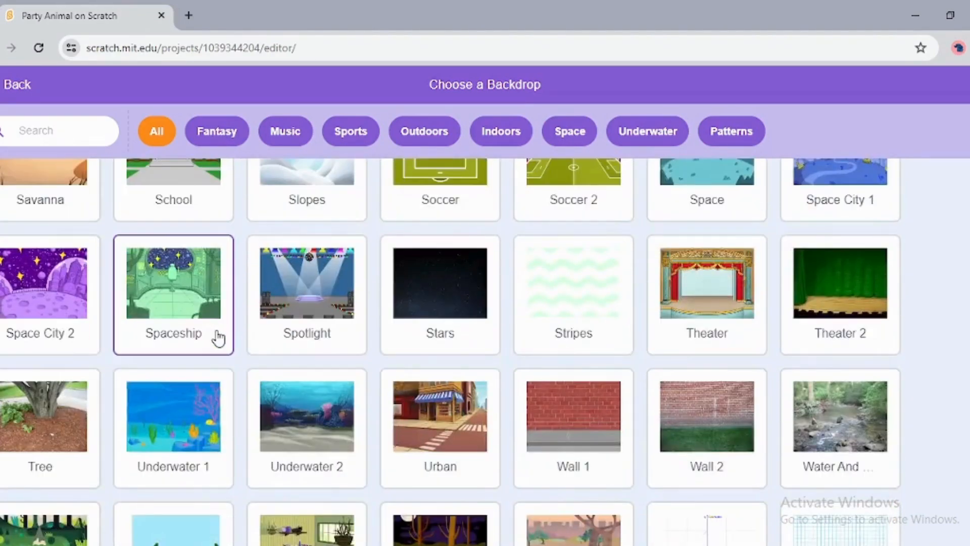
{"action": "scroll", "scroll_direction": "down", "scroll_amount": 3}
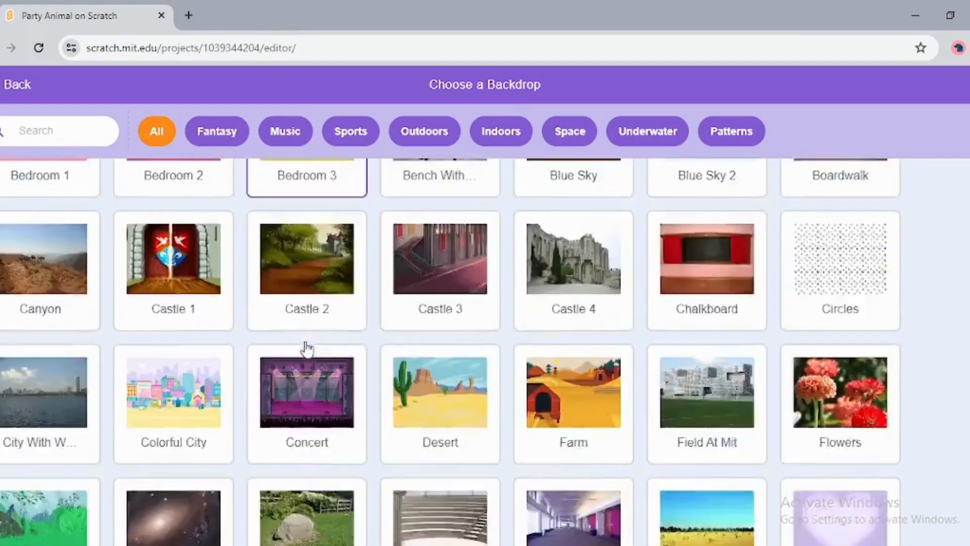
{"action": "scroll", "scroll_direction": "down", "scroll_amount": 3}
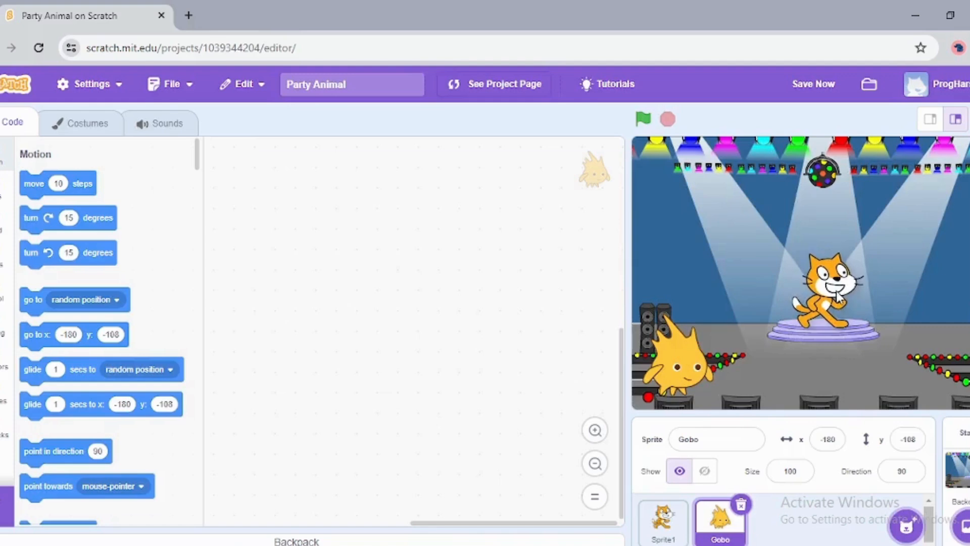
- Position the cat on the spotlit platform and Gobo at front centre below it
{"action": "left_click", "coordinate": [662, 520]}
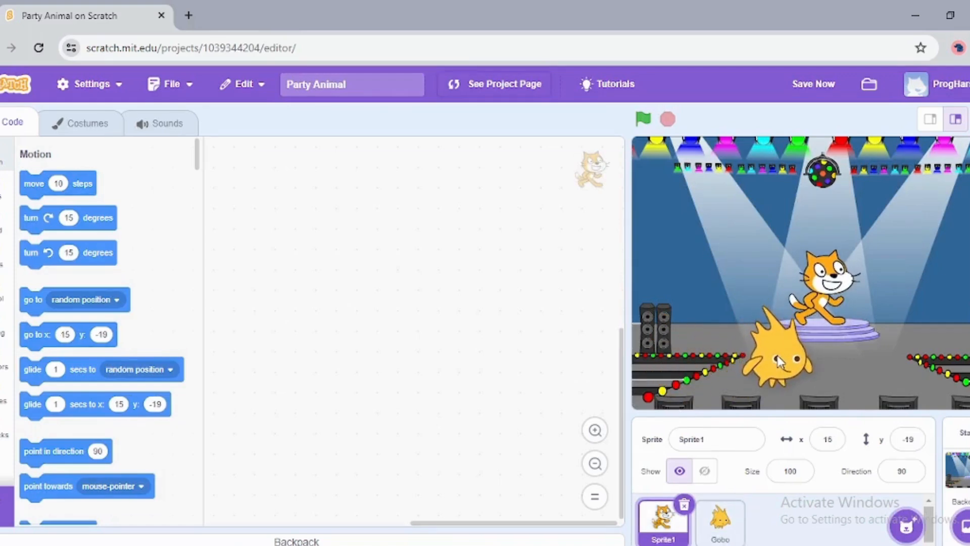
{"action": "left_click", "coordinate": [719, 520]}
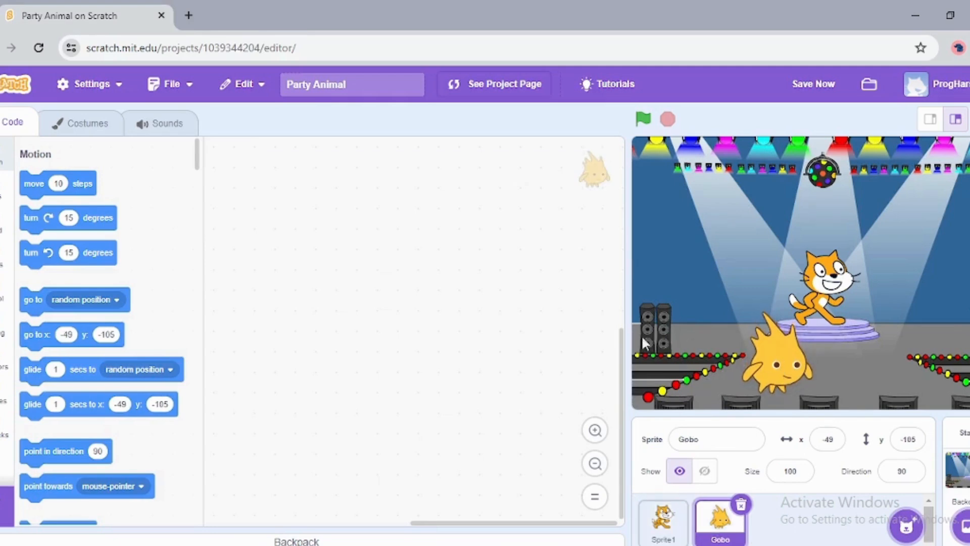
{"action": "mouse_move", "coordinate": [473, 349]}
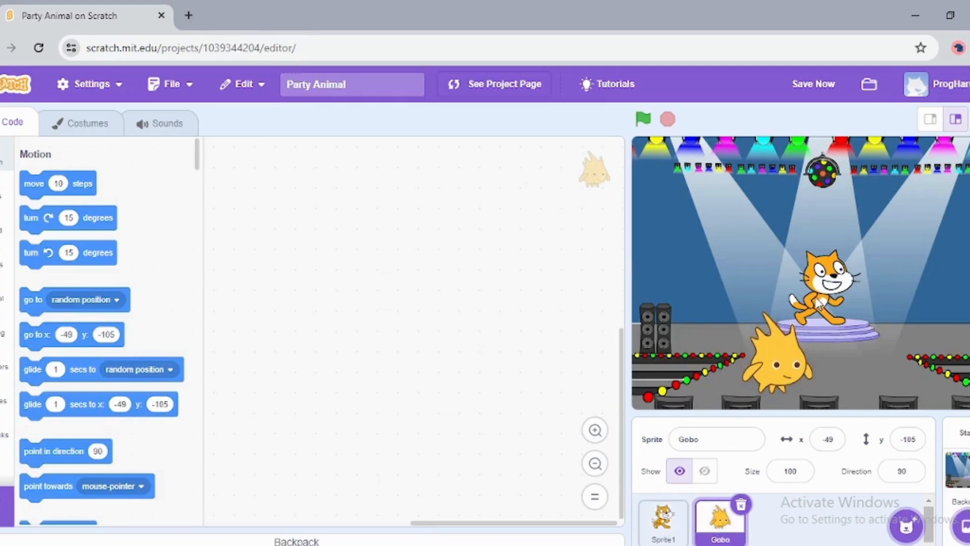
{"action": "left_click", "coordinate": [662, 520]}
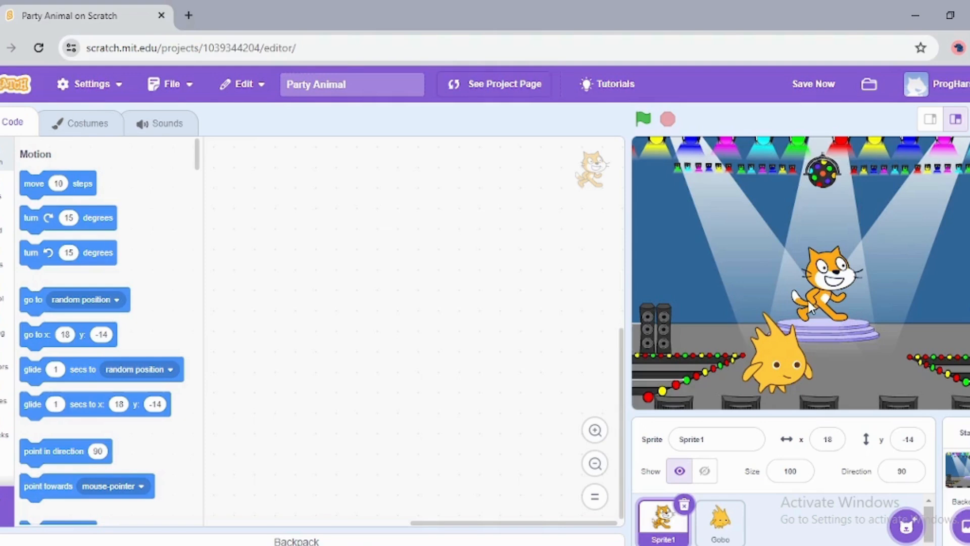
{"action": "mouse_move", "coordinate": [30, 191]}
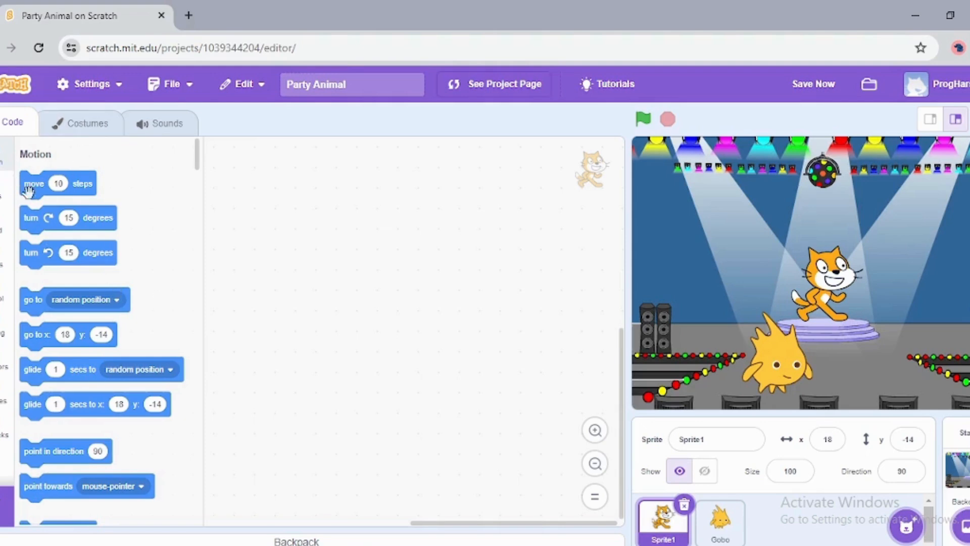
- Build the cat's script: green flag, forever loop, move 10 steps, then move -10 steps
{"action": "scroll", "scroll_direction": "down", "scroll_amount": 3}
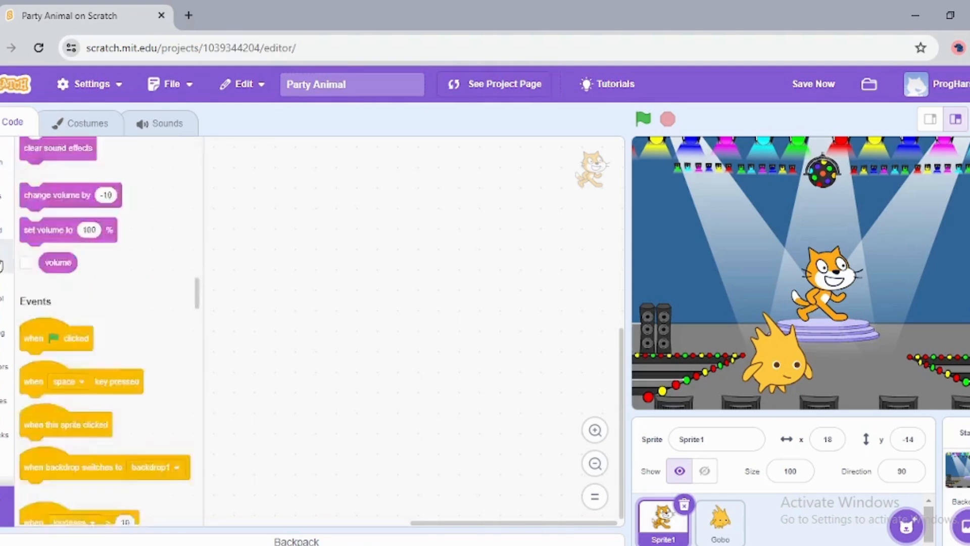
{"action": "left_click_drag", "start_coordinate": [56, 337], "coordinate": [368, 201]}
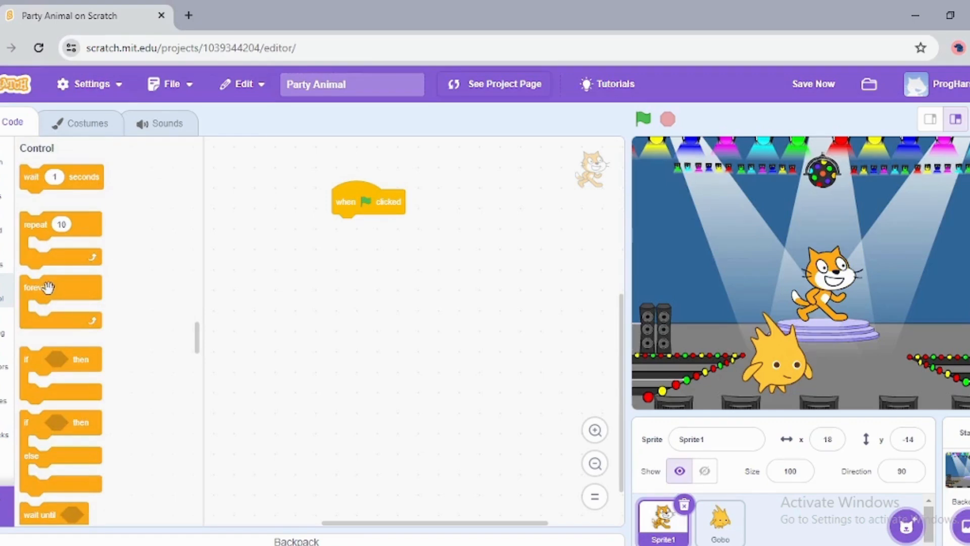
{"action": "left_click_drag", "start_coordinate": [36, 287], "coordinate": [368, 228]}
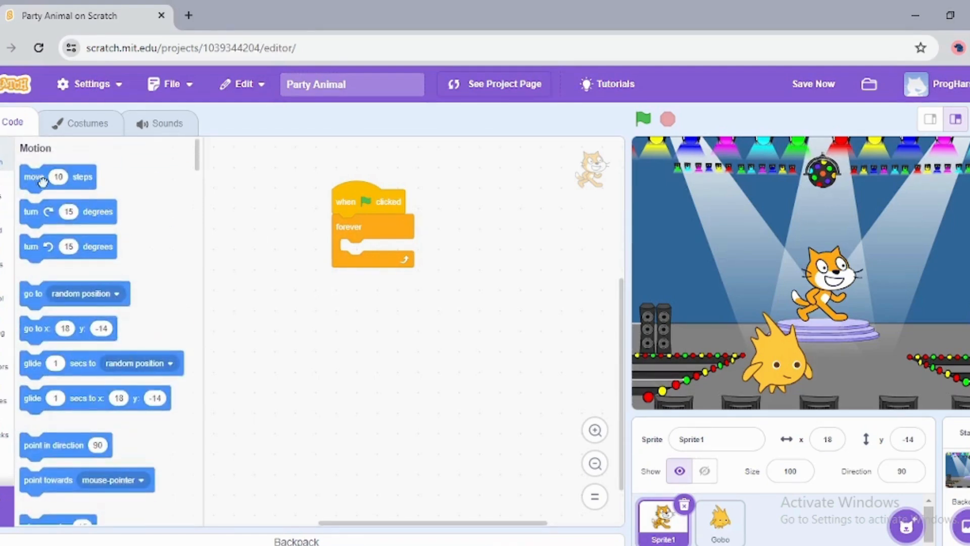
{"action": "left_click_drag", "start_coordinate": [57, 177], "coordinate": [377, 251]}
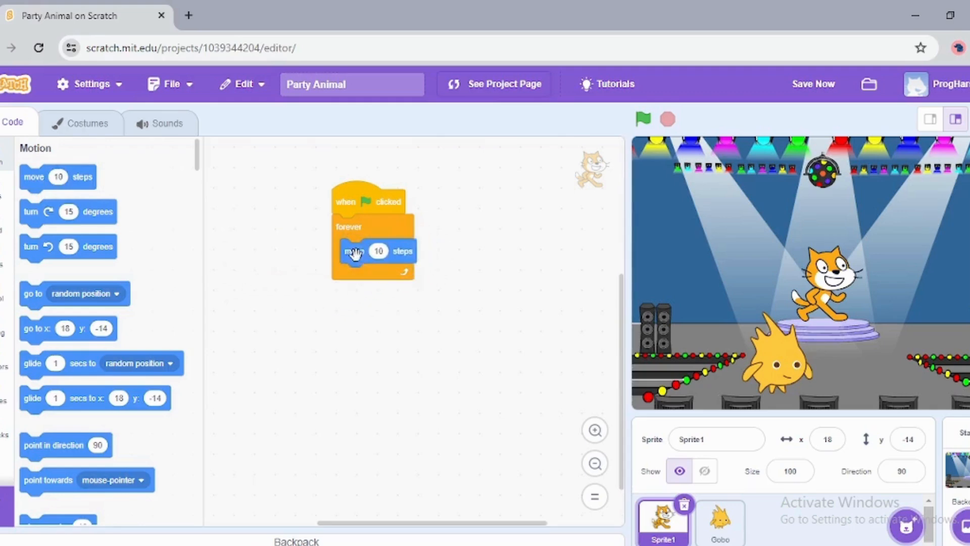
{"action": "mouse_move", "coordinate": [34, 176]}
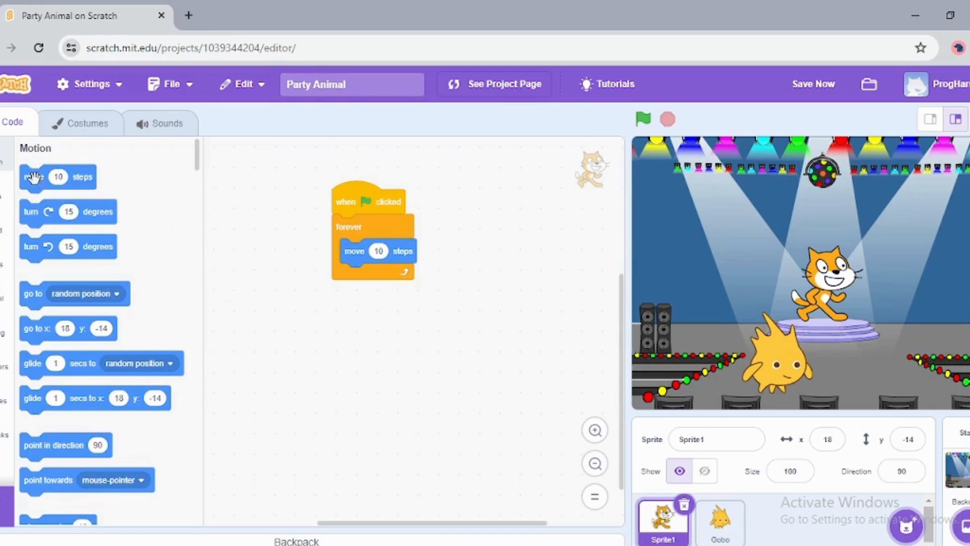
{"action": "left_click_drag", "start_coordinate": [58, 177], "coordinate": [354, 277]}
{"action": "type", "text": "-10"}
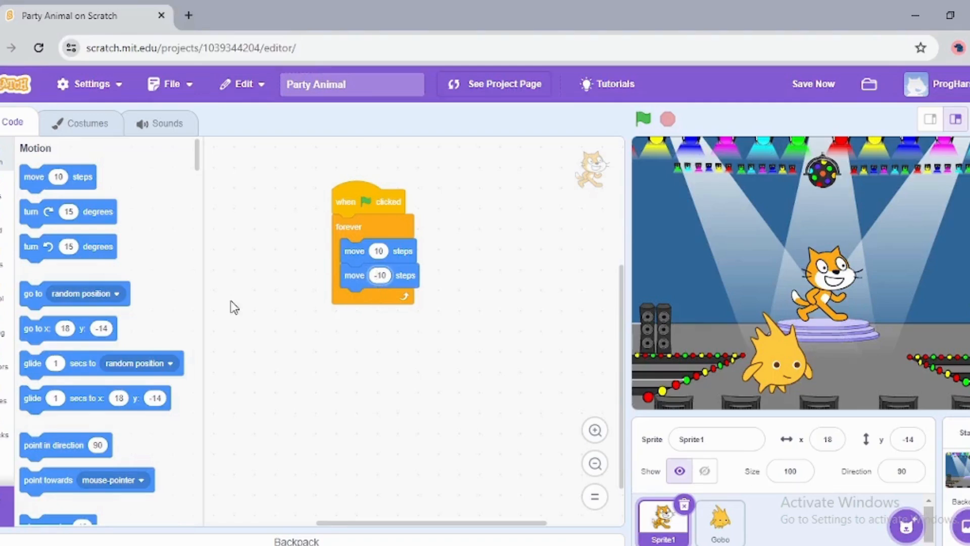
{"action": "mouse_move", "coordinate": [396, 231]}
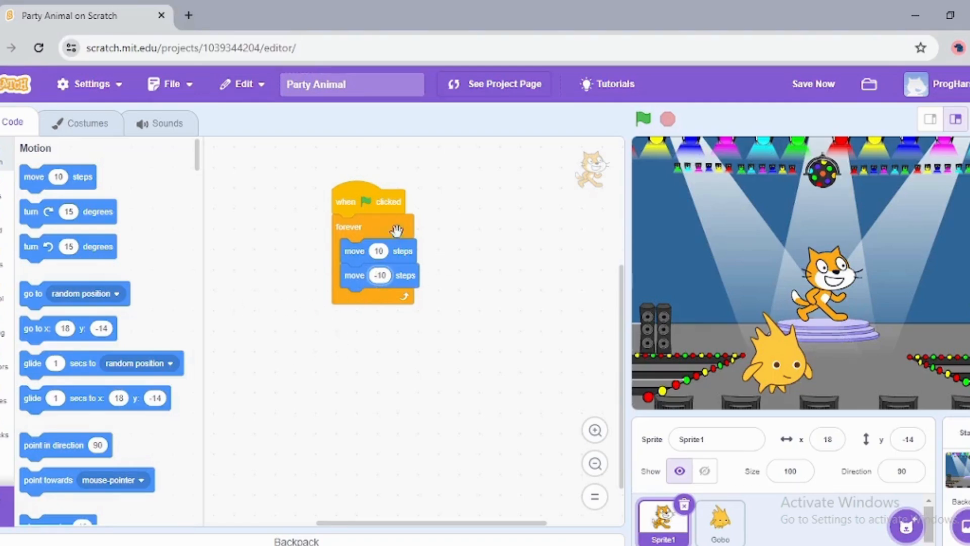
- Insert a 'wait 0.5 seconds' block between the two moves and test with the green flag
{"action": "scroll", "scroll_direction": "down", "scroll_amount": 3}
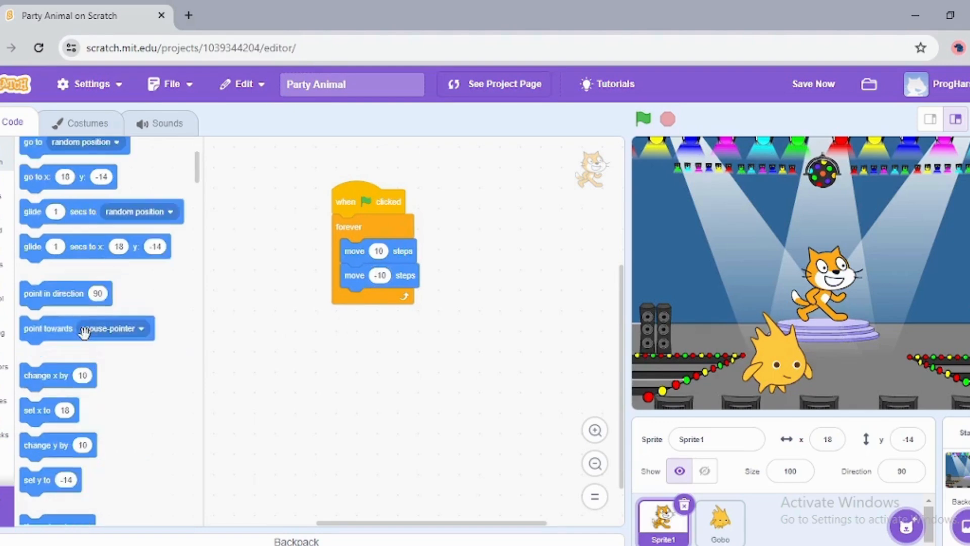
{"action": "scroll", "scroll_direction": "down", "scroll_amount": 3}
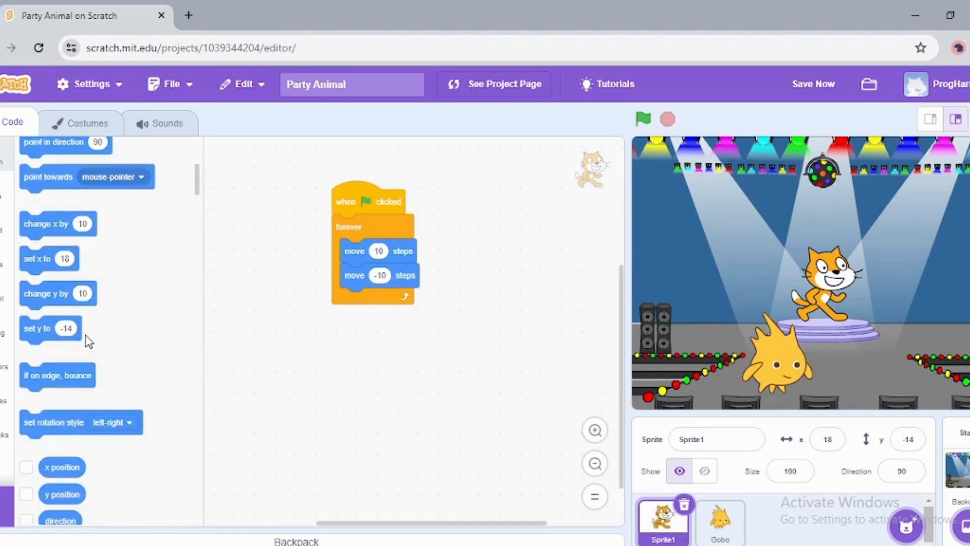
{"action": "scroll", "scroll_direction": "down", "scroll_amount": 3}
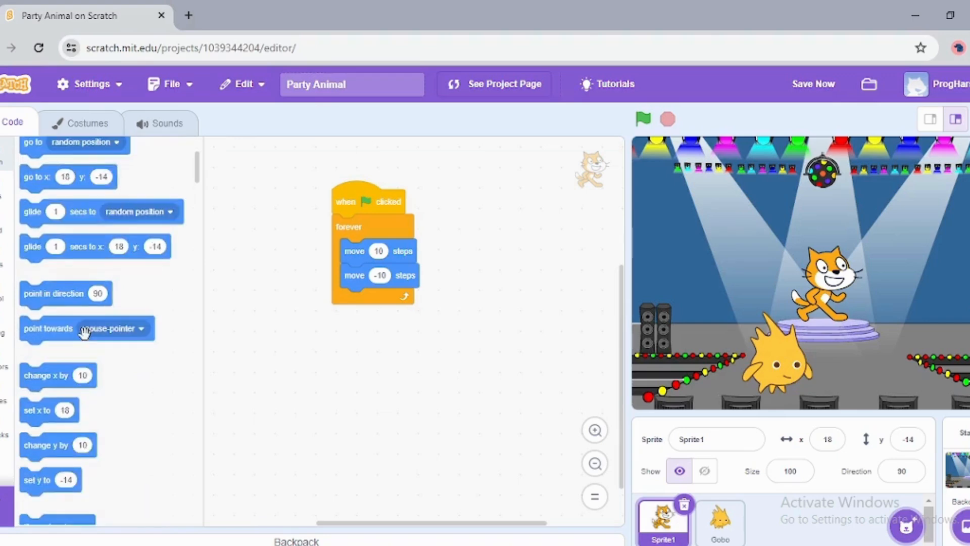
{"action": "scroll", "scroll_direction": "down", "scroll_amount": 3}
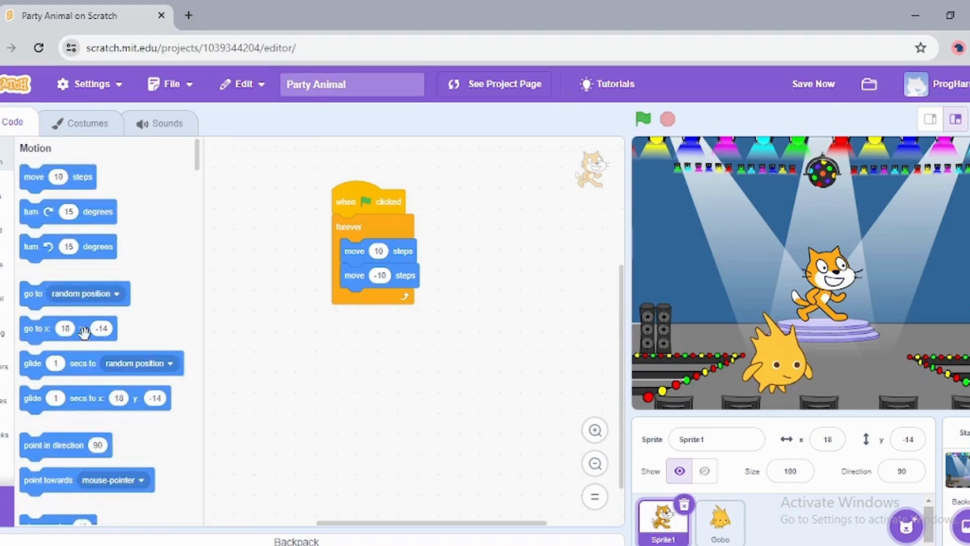
{"action": "scroll", "scroll_direction": "down", "scroll_amount": 3}
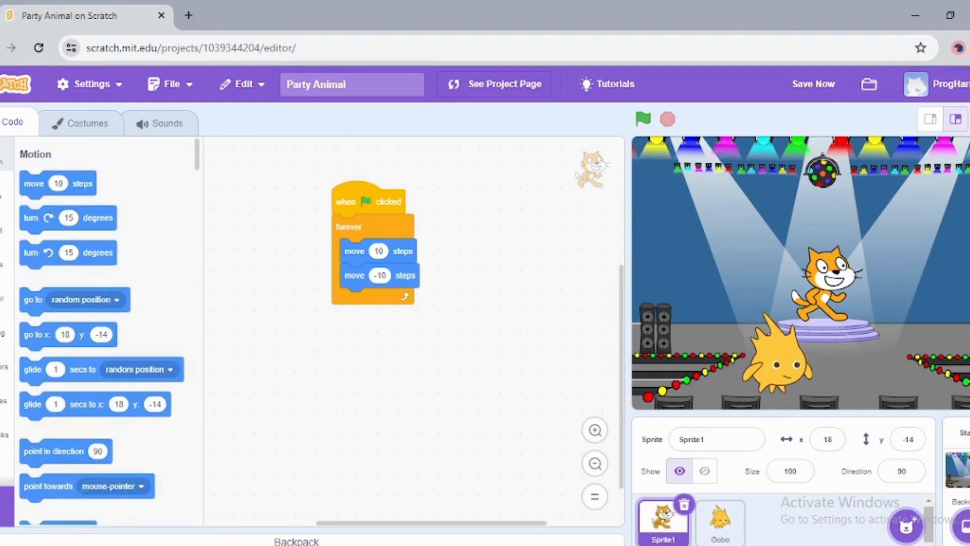
{"action": "left_click", "coordinate": [2, 278]}
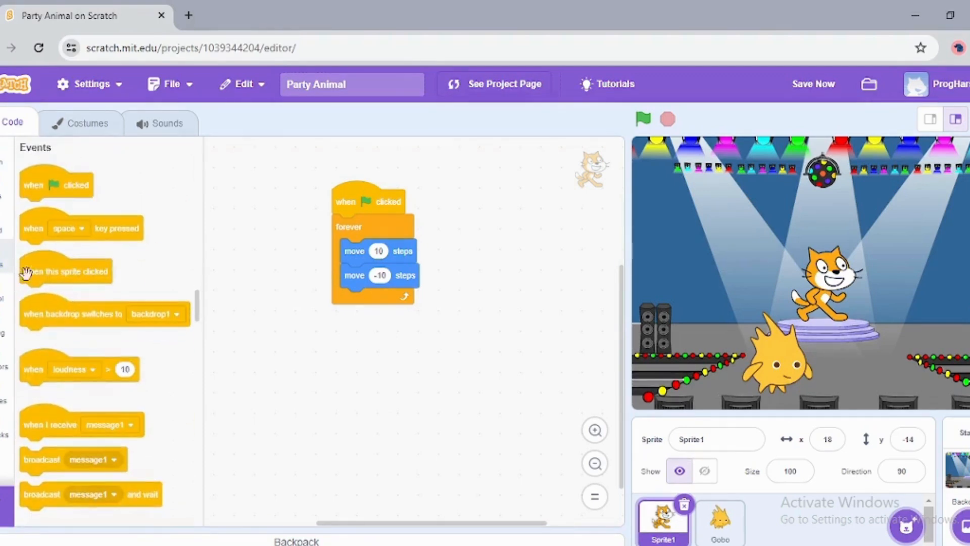
{"action": "scroll", "scroll_direction": "down", "scroll_amount": 3}
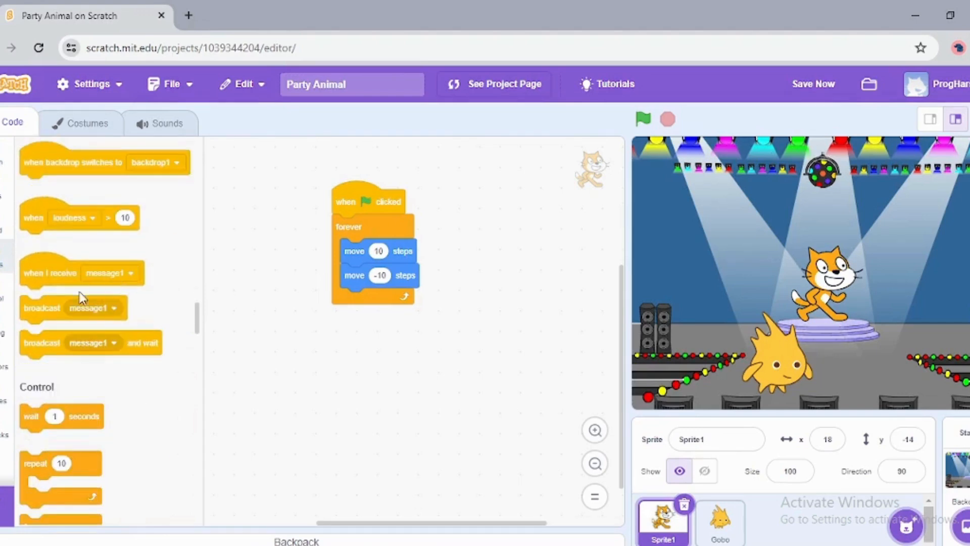
{"action": "mouse_move", "coordinate": [34, 418]}
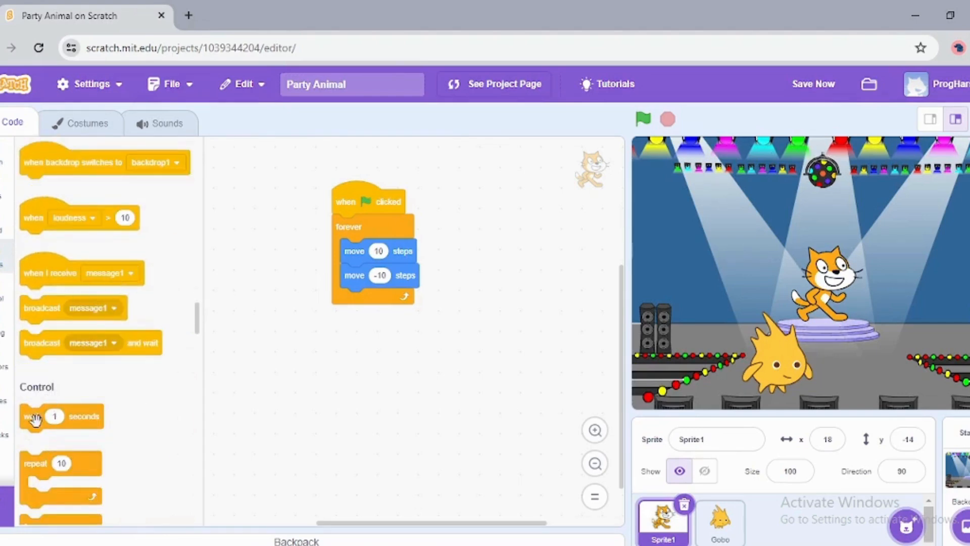
{"action": "left_click_drag", "start_coordinate": [34, 416], "coordinate": [356, 300]}
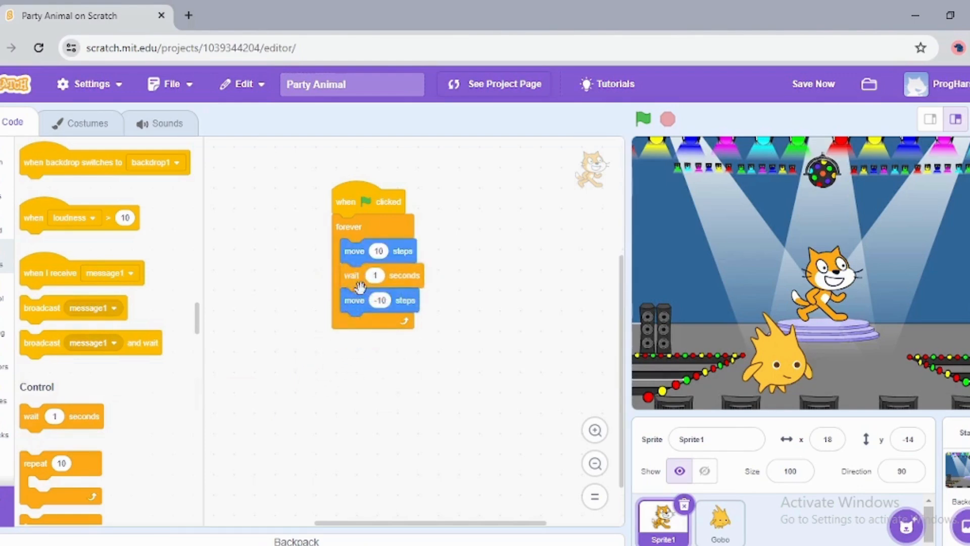
{"action": "left_click", "coordinate": [375, 275]}
{"action": "type", "text": "0.5"}
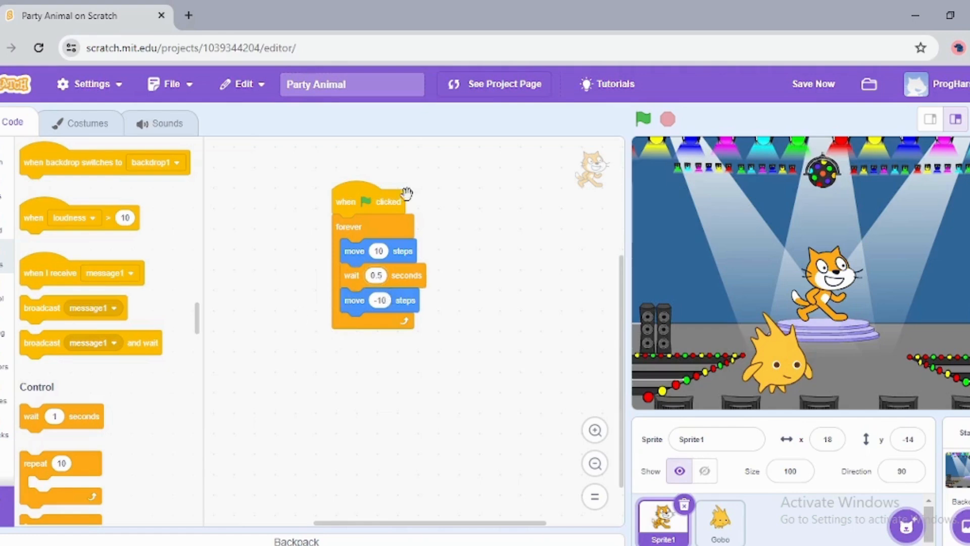
{"action": "mouse_move", "coordinate": [643, 119]}
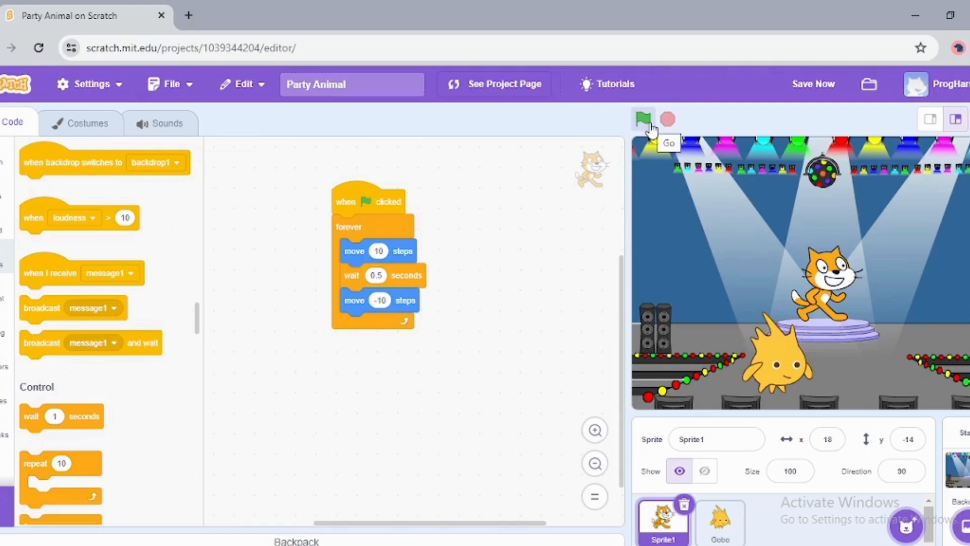
{"action": "mouse_move", "coordinate": [653, 130]}
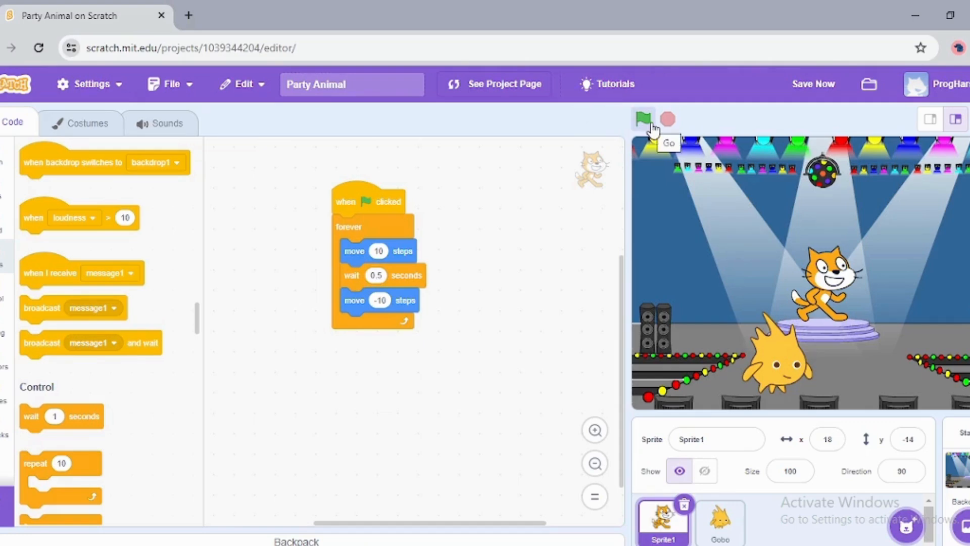
{"action": "left_click", "coordinate": [643, 119]}
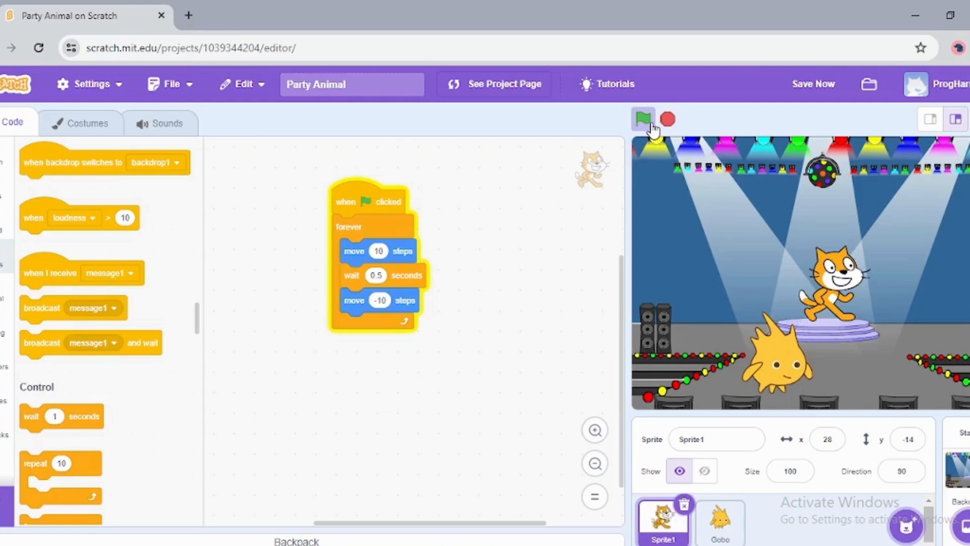
{"action": "scroll", "scroll_direction": "down", "scroll_amount": 3}
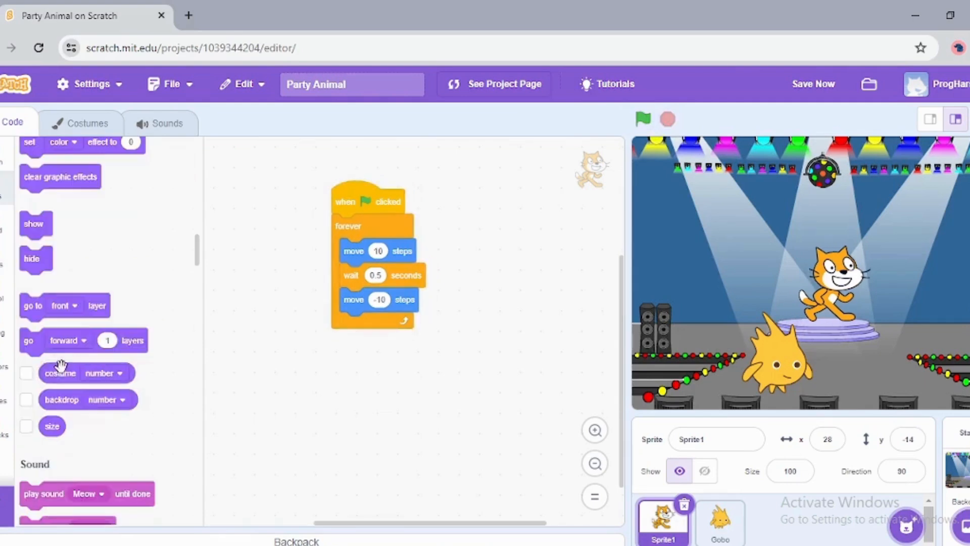
- Add 'switch costume' blocks after each move, setting the last one to costume1
{"action": "scroll", "scroll_direction": "down", "scroll_amount": 3}
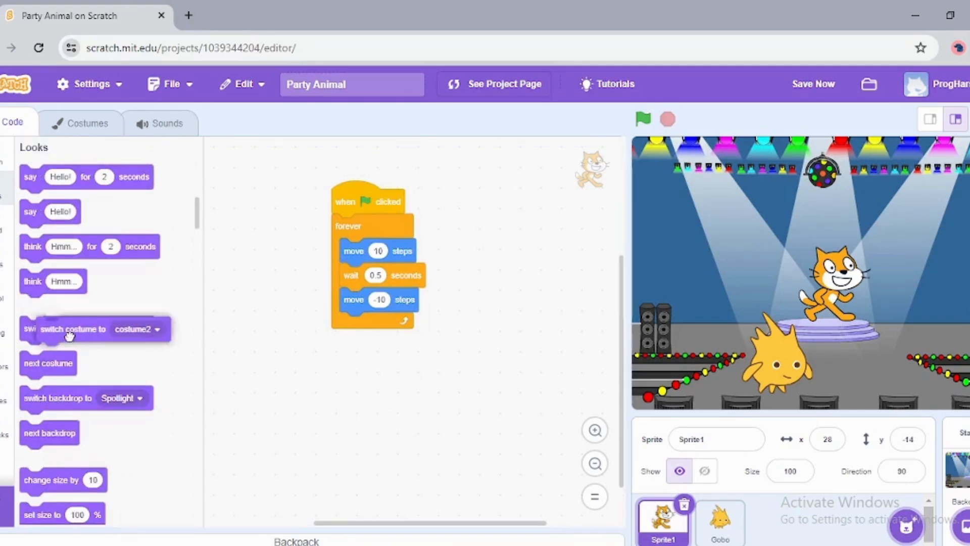
{"action": "left_click_drag", "start_coordinate": [73, 328], "coordinate": [375, 275]}
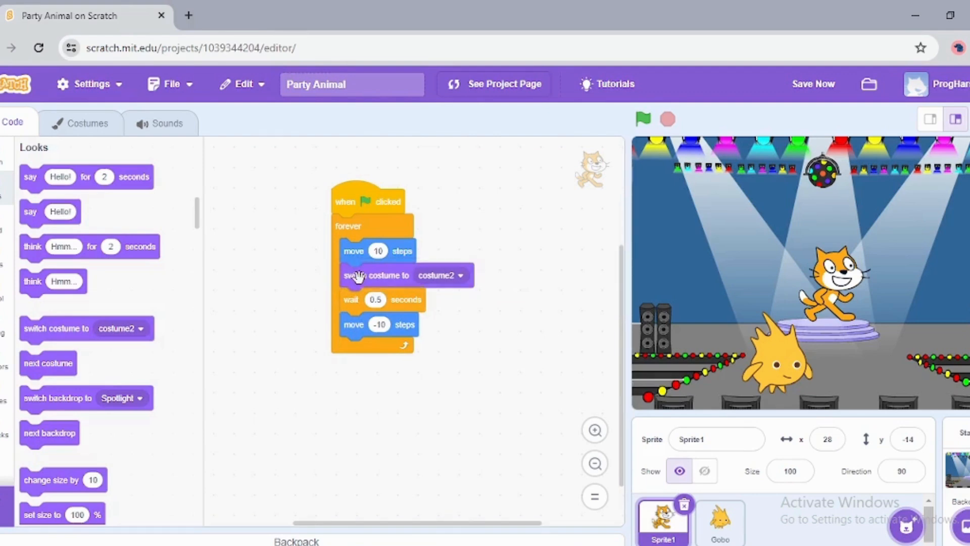
{"action": "mouse_move", "coordinate": [436, 286]}
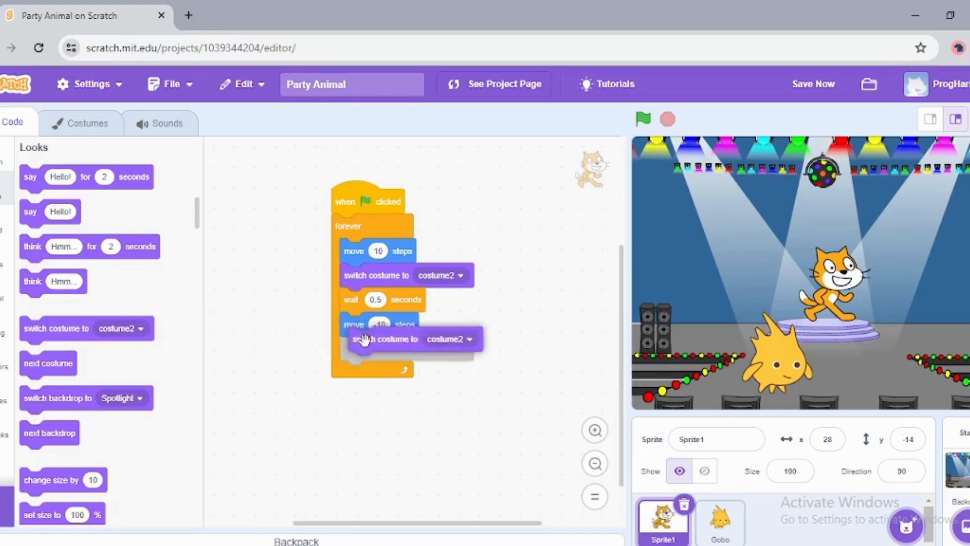
{"action": "left_click", "coordinate": [443, 348]}
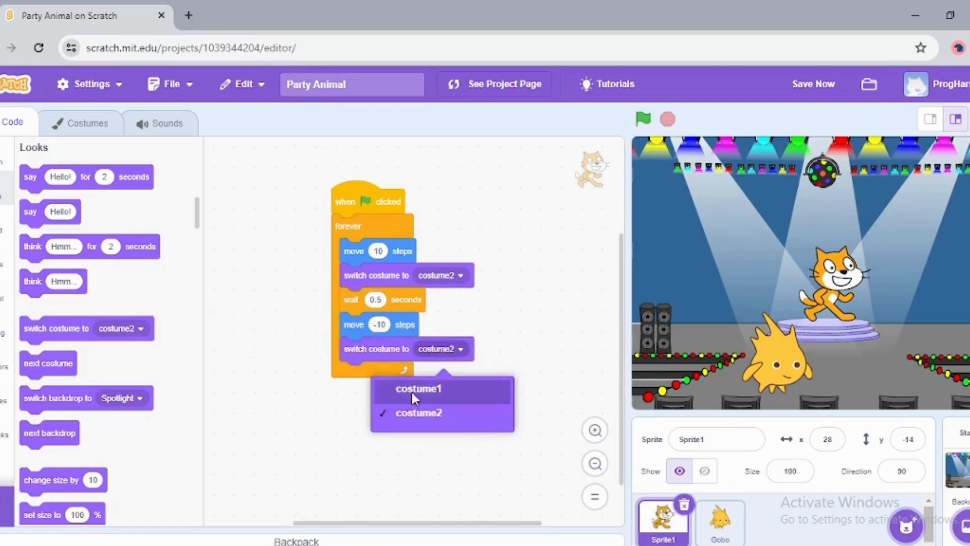
{"action": "left_click", "coordinate": [419, 388]}
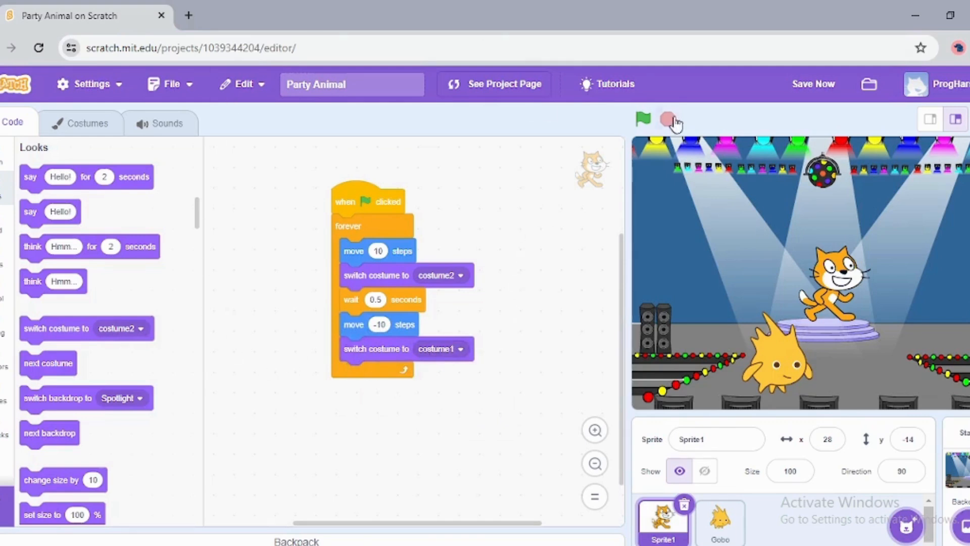
- Run the project repeatedly to watch the costume-switching dance
{"action": "left_click", "coordinate": [642, 119]}
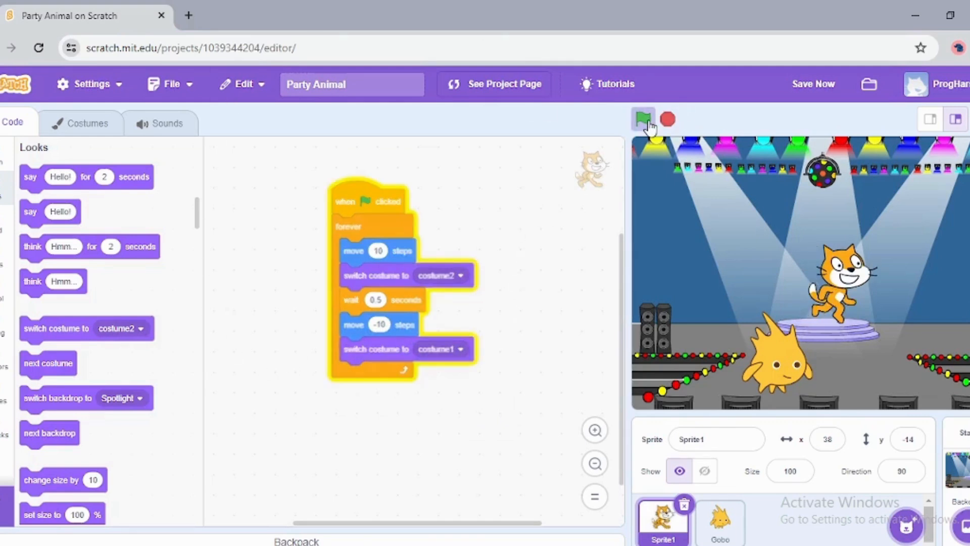
{"action": "left_click", "coordinate": [643, 118]}
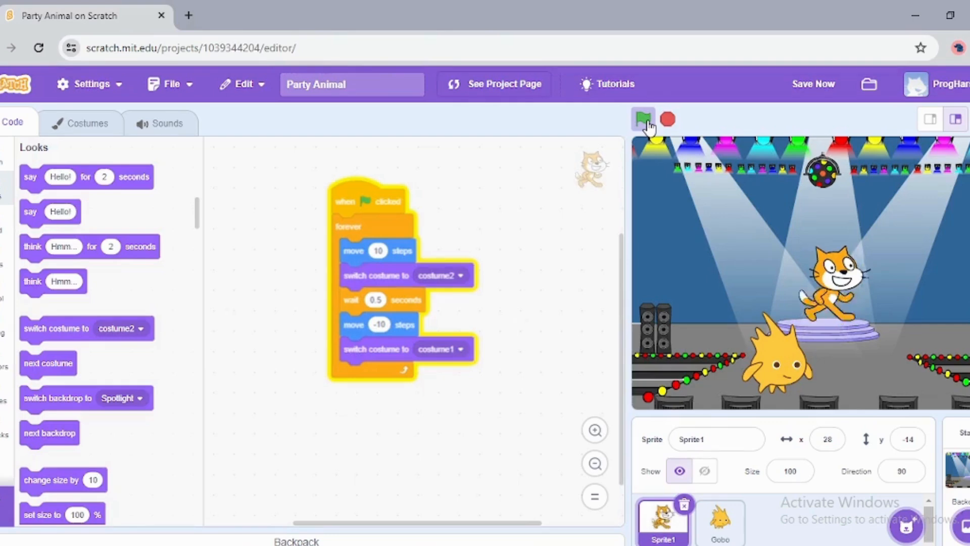
{"action": "left_click", "coordinate": [643, 118]}
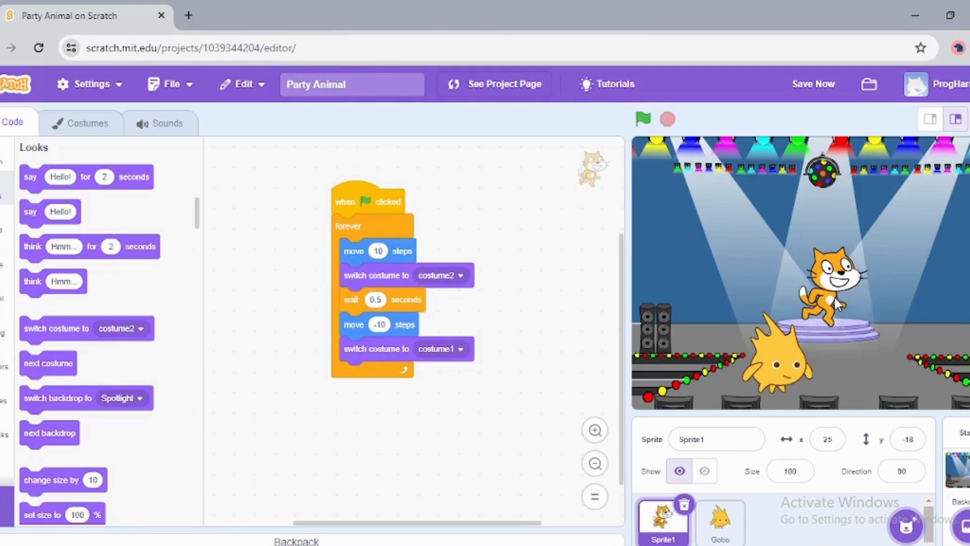
- Set the first costume switch to costume1, the second to costume2, and rerun
{"action": "left_click", "coordinate": [704, 471]}
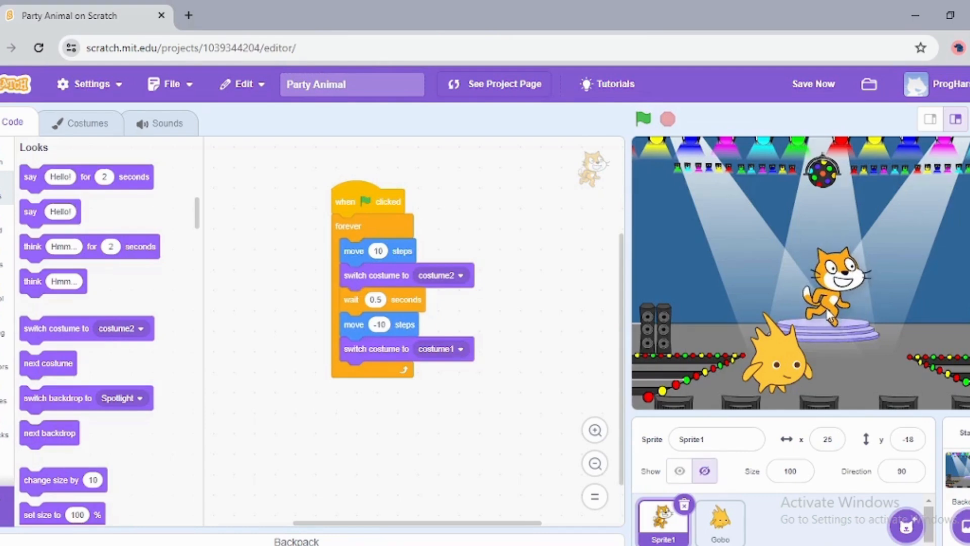
{"action": "left_click", "coordinate": [678, 471]}
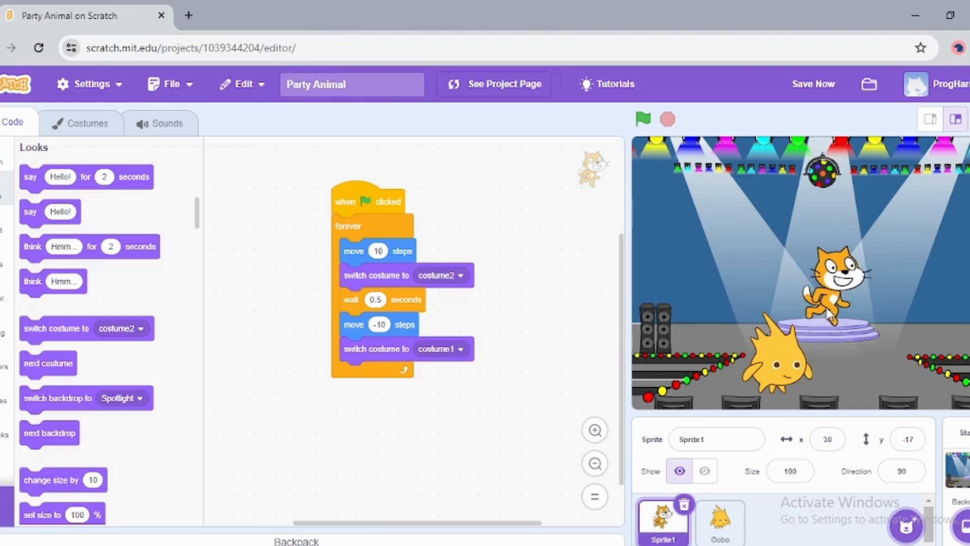
{"action": "left_click", "coordinate": [440, 348]}
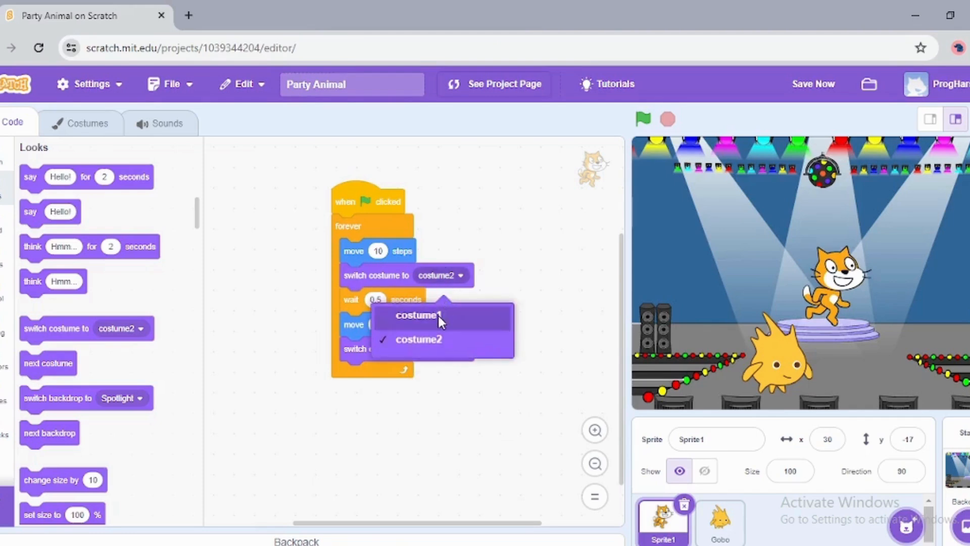
{"action": "left_click", "coordinate": [416, 315]}
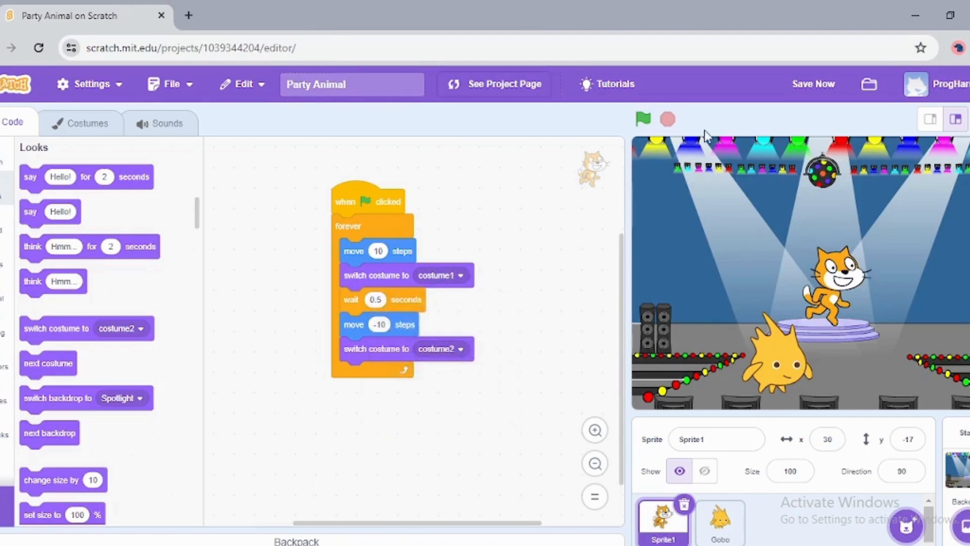
{"action": "left_click", "coordinate": [643, 119]}
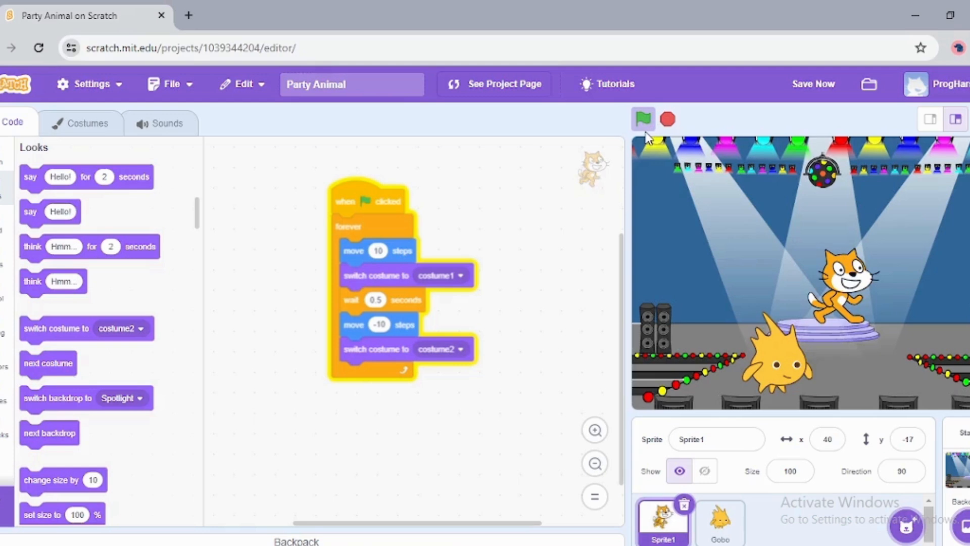
{"action": "mouse_move", "coordinate": [543, 278]}
{"action": "type", "text": "0.05"}
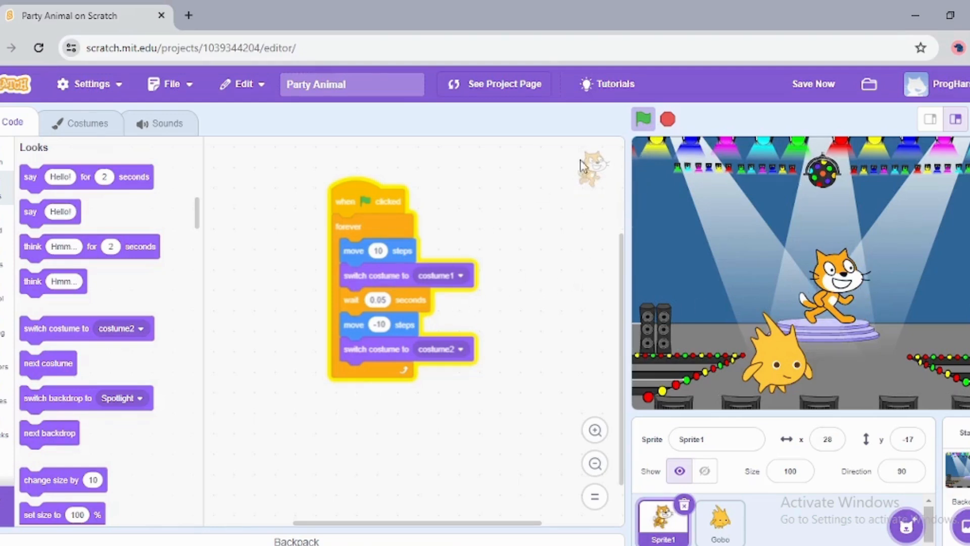
- Change the cat's wait to 0.3 seconds, retest and stop the dance, then select Gobo
{"action": "left_click", "coordinate": [378, 299]}
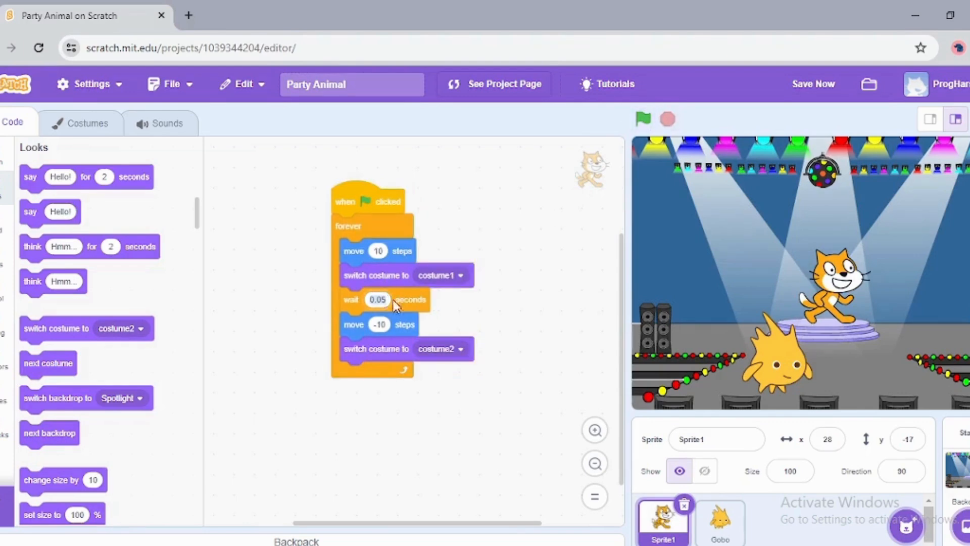
{"action": "left_click", "coordinate": [377, 298]}
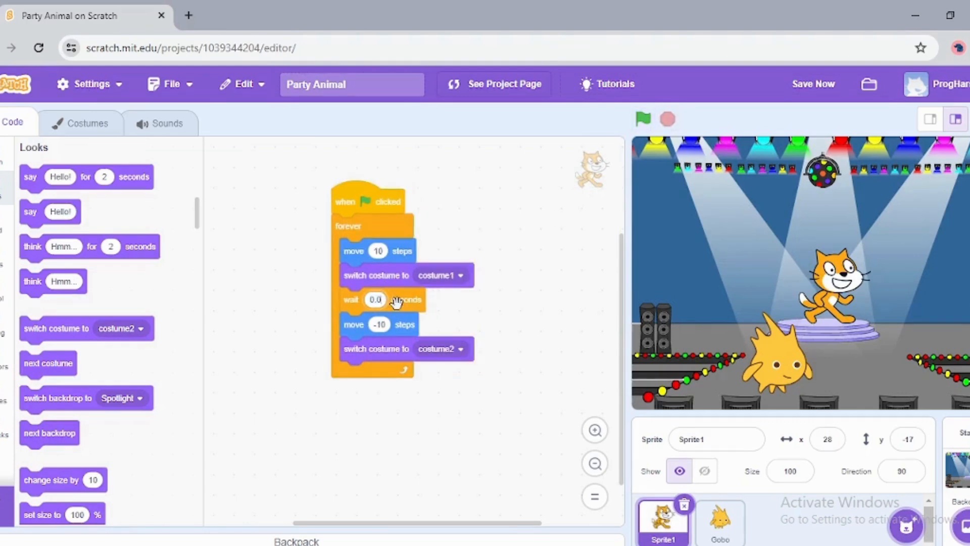
{"action": "type", "text": "0.1"}
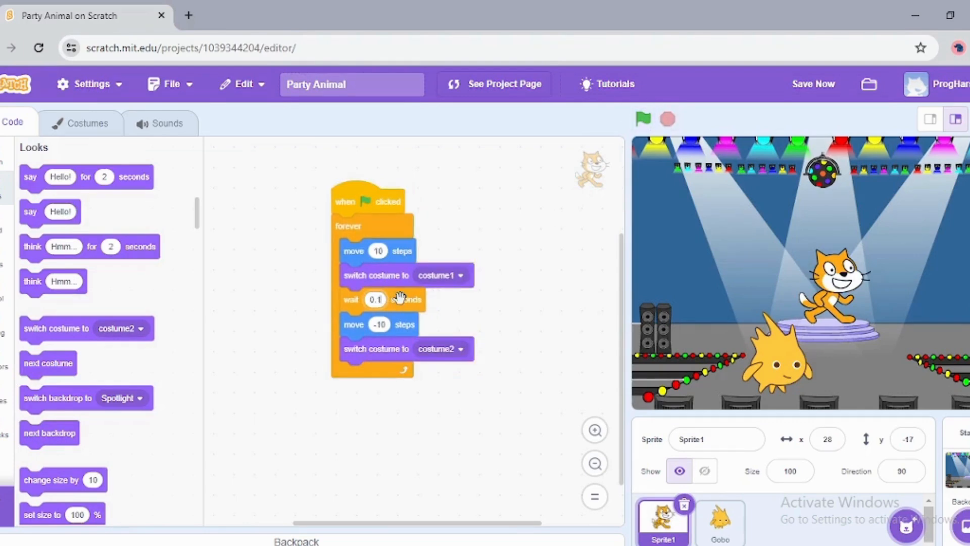
{"action": "left_click", "coordinate": [642, 118]}
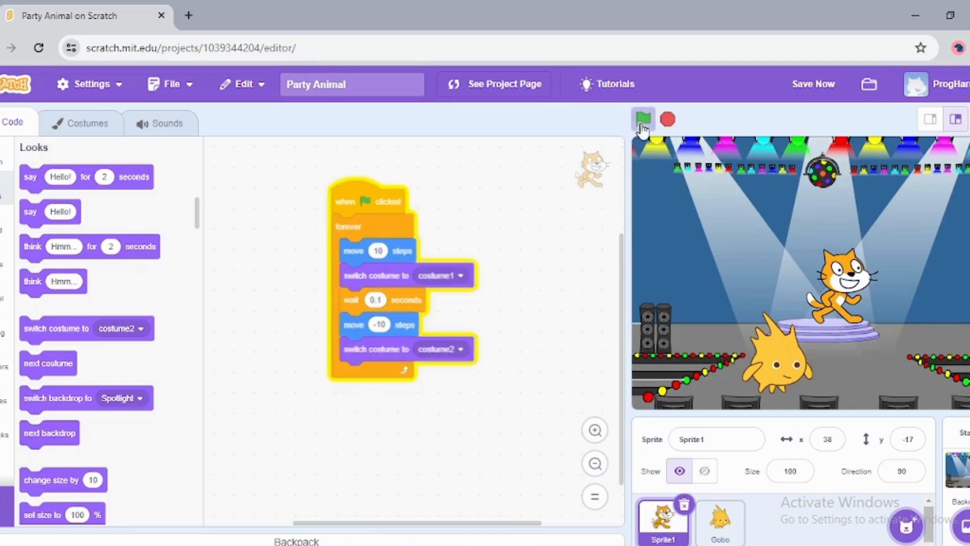
{"action": "mouse_move", "coordinate": [653, 155]}
{"action": "type", "text": "0.3"}
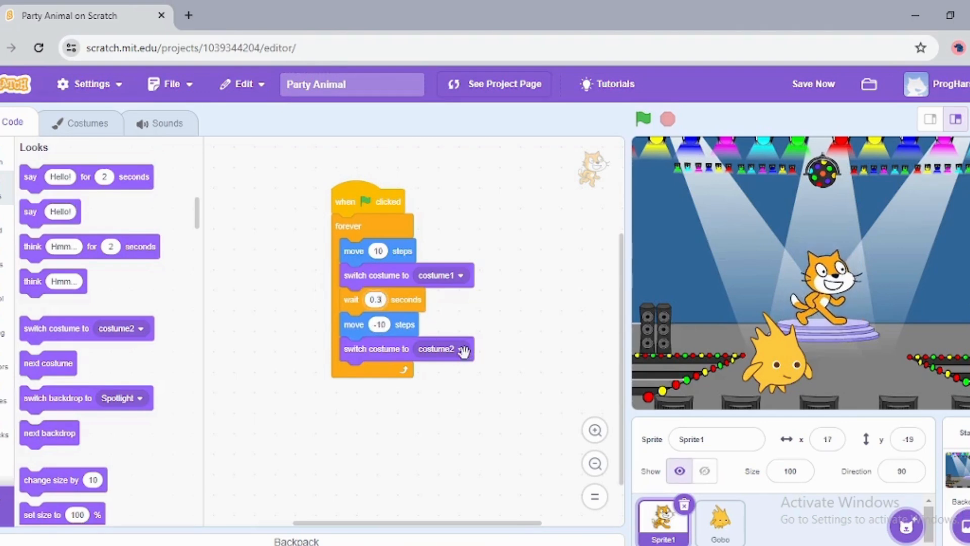
{"action": "left_click", "coordinate": [642, 118]}
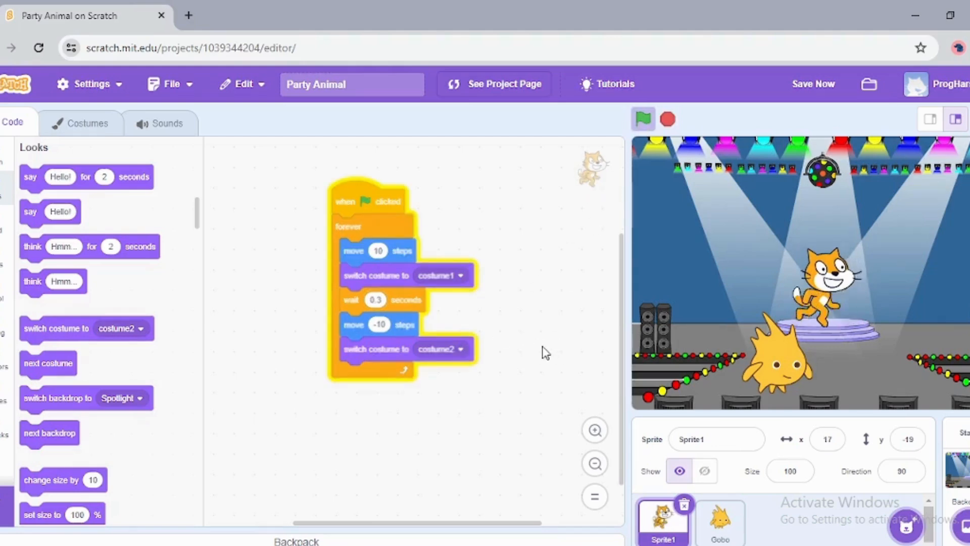
{"action": "left_click", "coordinate": [642, 119]}
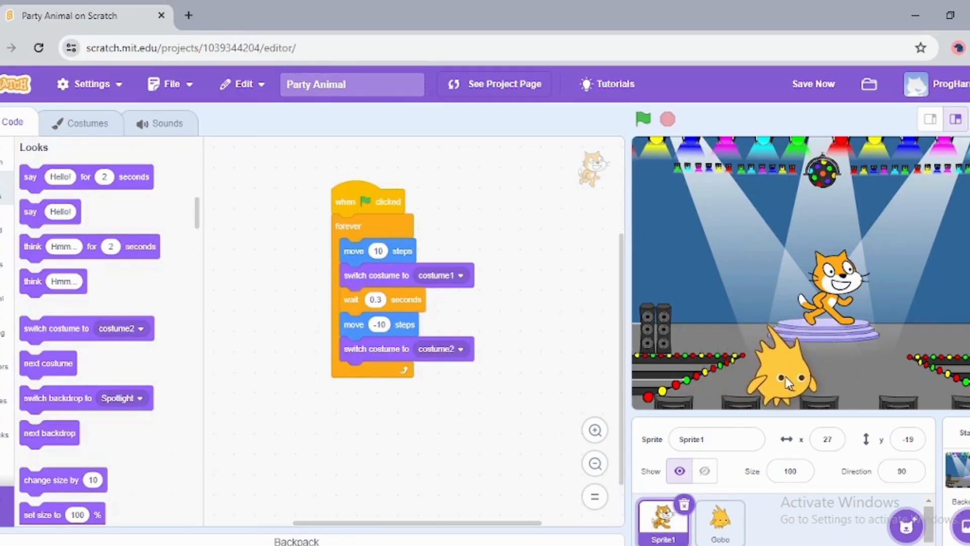
{"action": "left_click", "coordinate": [719, 520]}
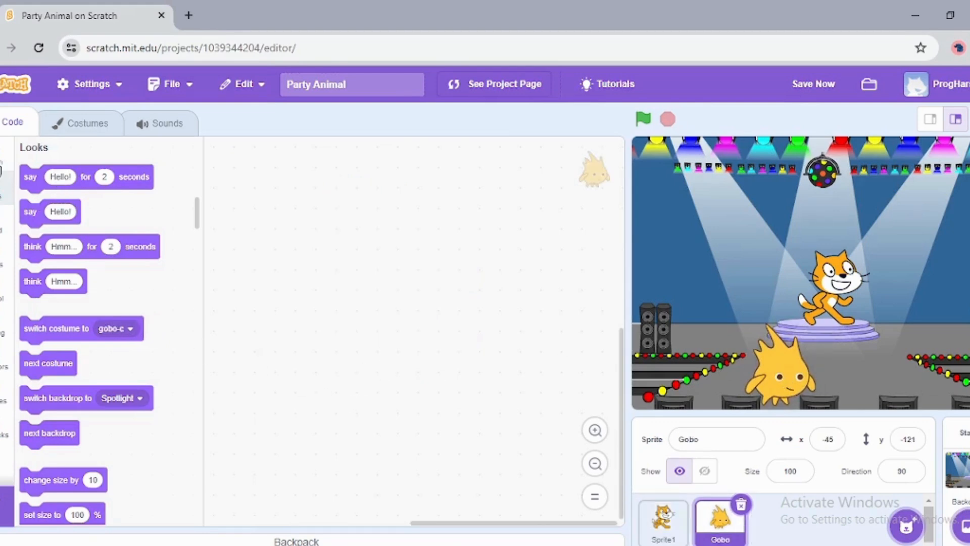
- Start Gobo's script with 'when flag clicked', a forever loop and 'move 10 steps' inside
{"action": "left_click", "coordinate": [5, 217]}
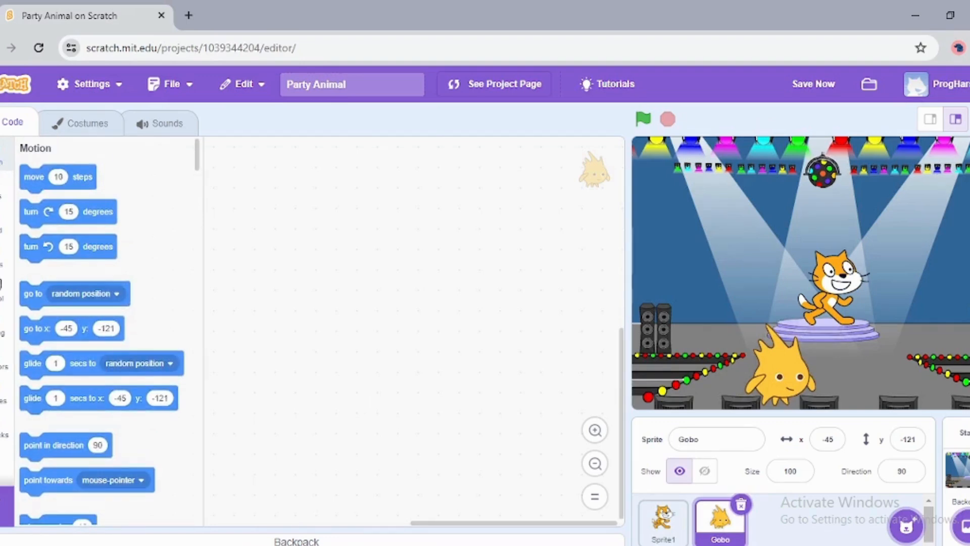
{"action": "left_click_drag", "start_coordinate": [56, 184], "coordinate": [320, 193]}
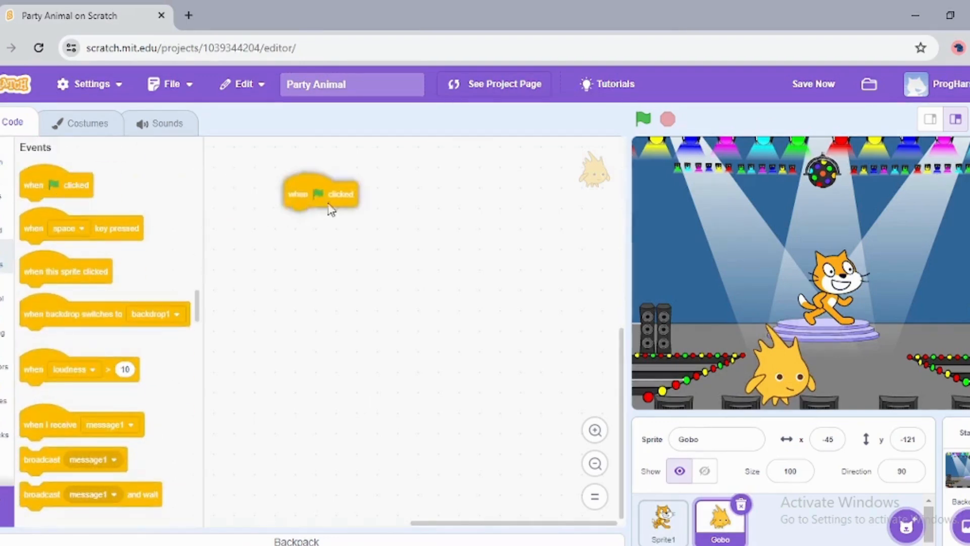
{"action": "left_click_drag", "start_coordinate": [320, 193], "coordinate": [339, 194]}
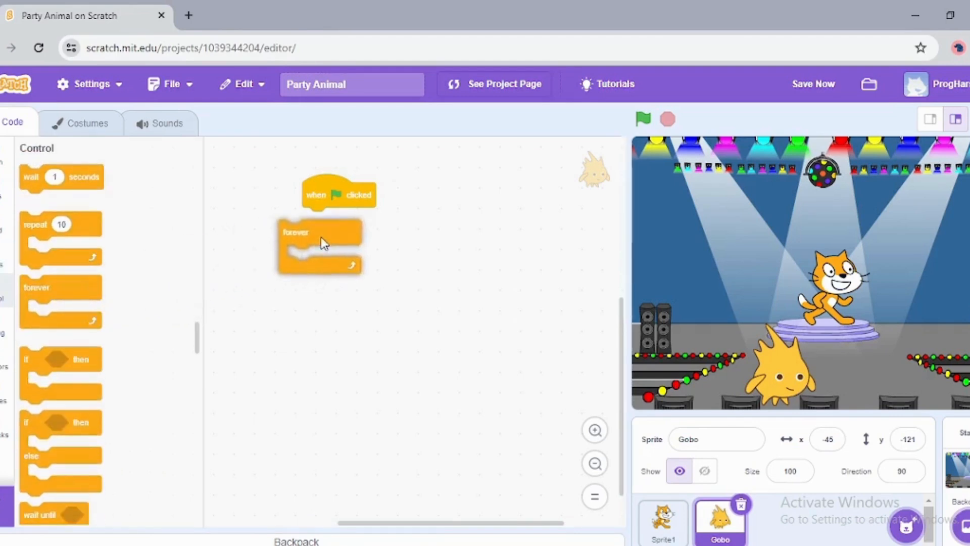
{"action": "left_click_drag", "start_coordinate": [296, 232], "coordinate": [317, 220]}
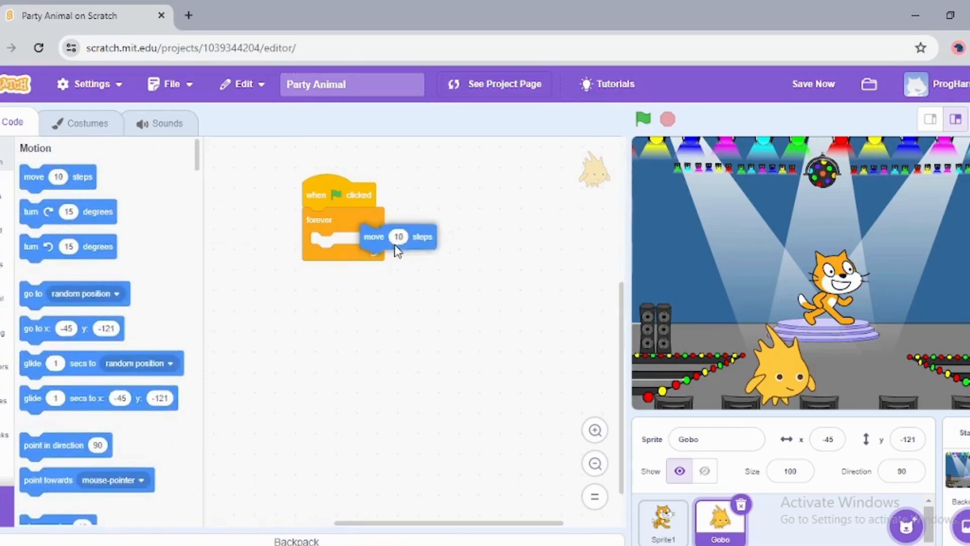
{"action": "left_click_drag", "start_coordinate": [399, 237], "coordinate": [325, 244]}
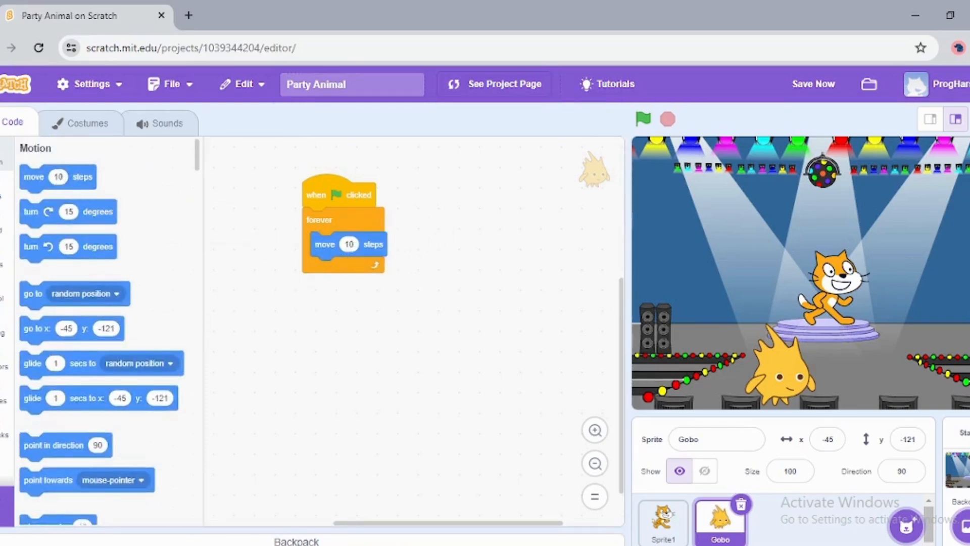
- Add a 1-second wait after the move and run Gobo's script to test it
{"action": "scroll", "scroll_direction": "down", "scroll_amount": 3}
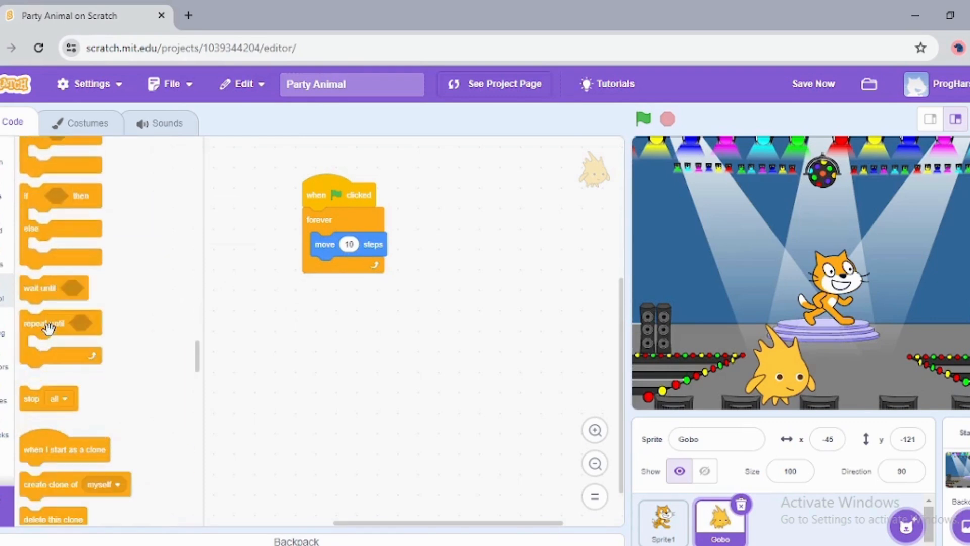
{"action": "scroll", "scroll_direction": "down", "scroll_amount": 3}
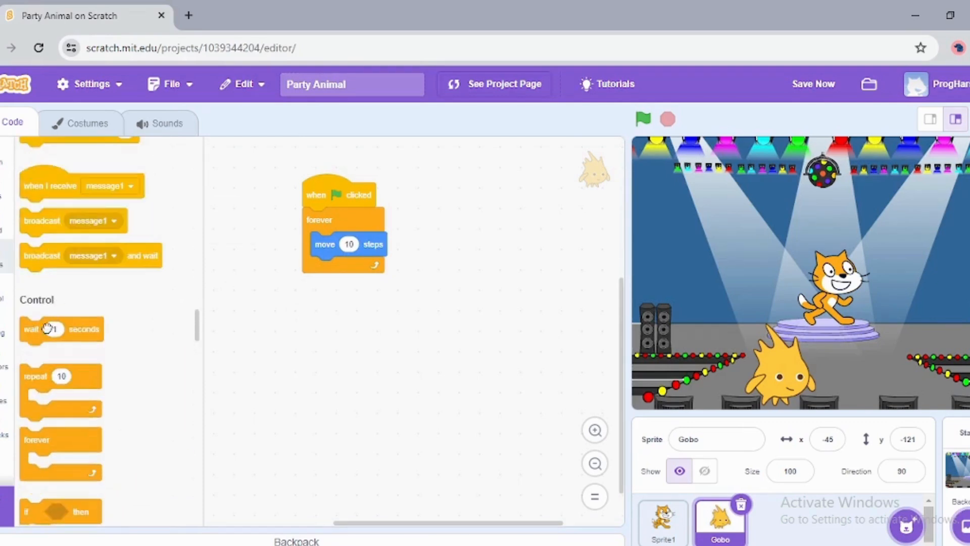
{"action": "left_click_drag", "start_coordinate": [61, 328], "coordinate": [344, 268]}
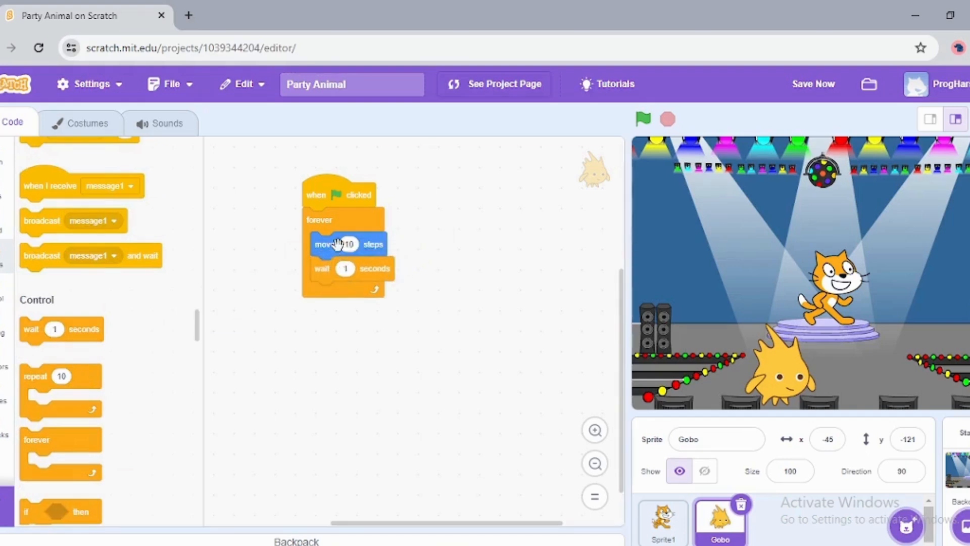
{"action": "left_click", "coordinate": [643, 119]}
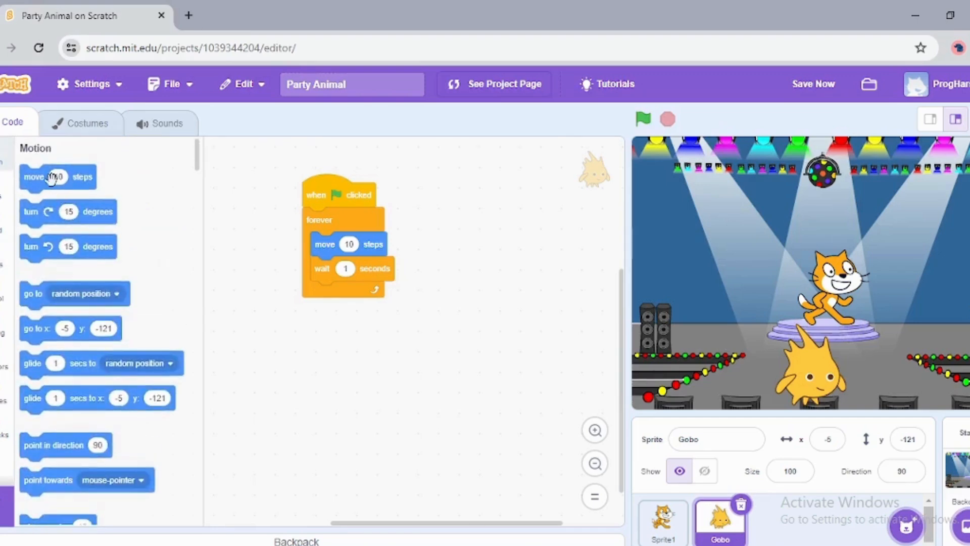
- Append a second move block set to -10 steps at the end of Gobo's loop
{"action": "left_click_drag", "start_coordinate": [58, 176], "coordinate": [343, 292]}
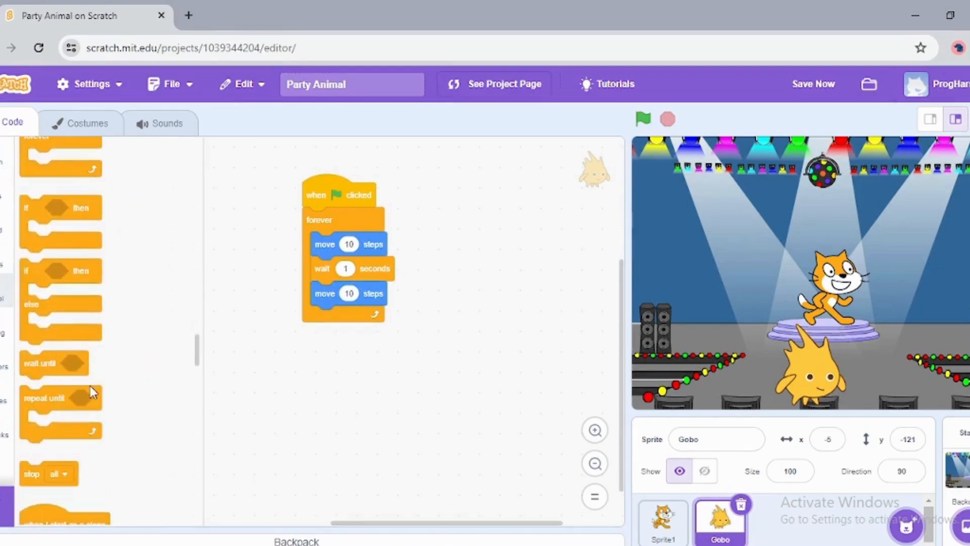
{"action": "mouse_move", "coordinate": [44, 369]}
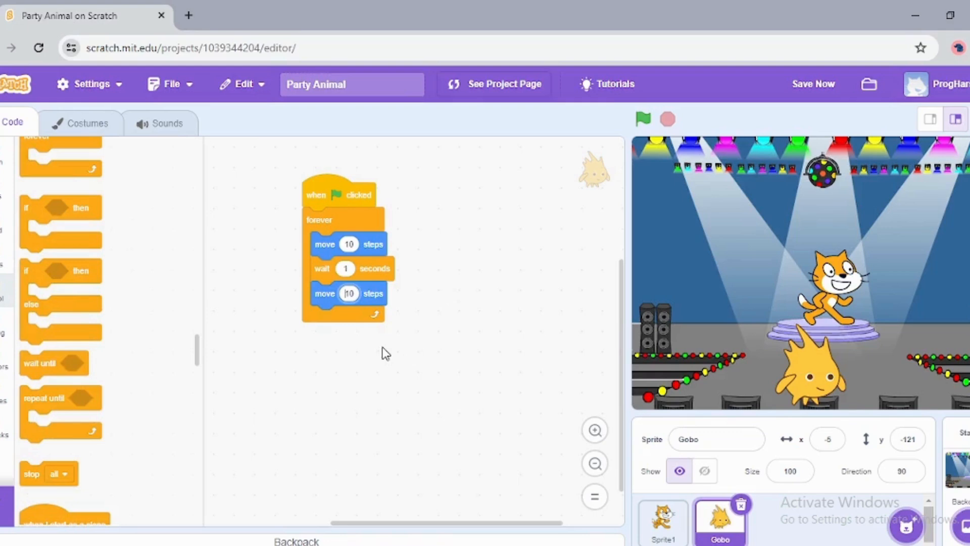
{"action": "type", "text": "-10"}
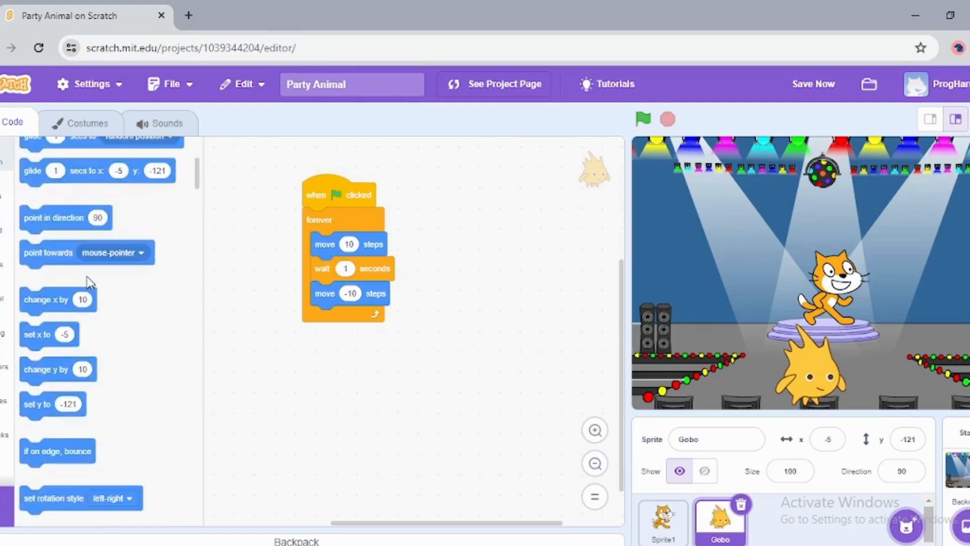
{"action": "scroll", "scroll_direction": "down", "scroll_amount": 3}
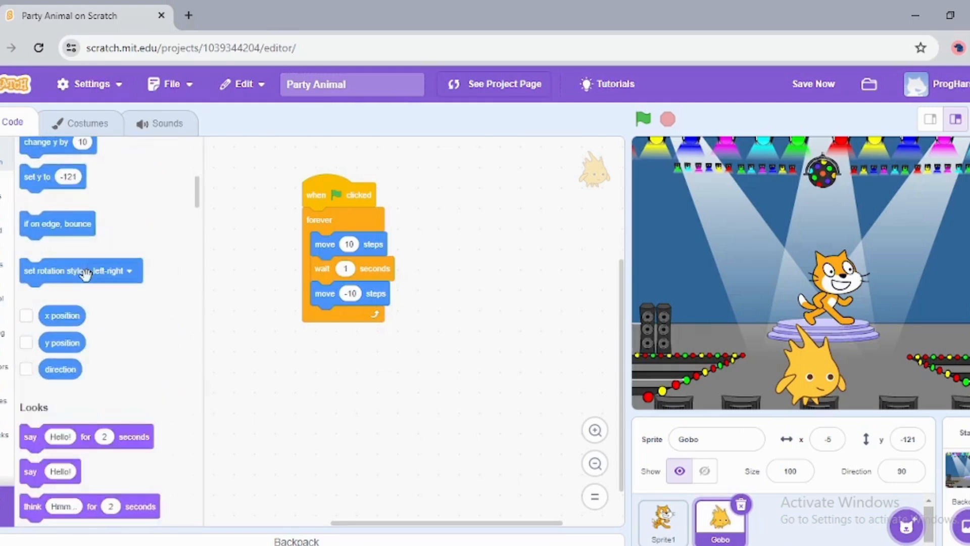
{"action": "scroll", "scroll_direction": "down", "scroll_amount": 3}
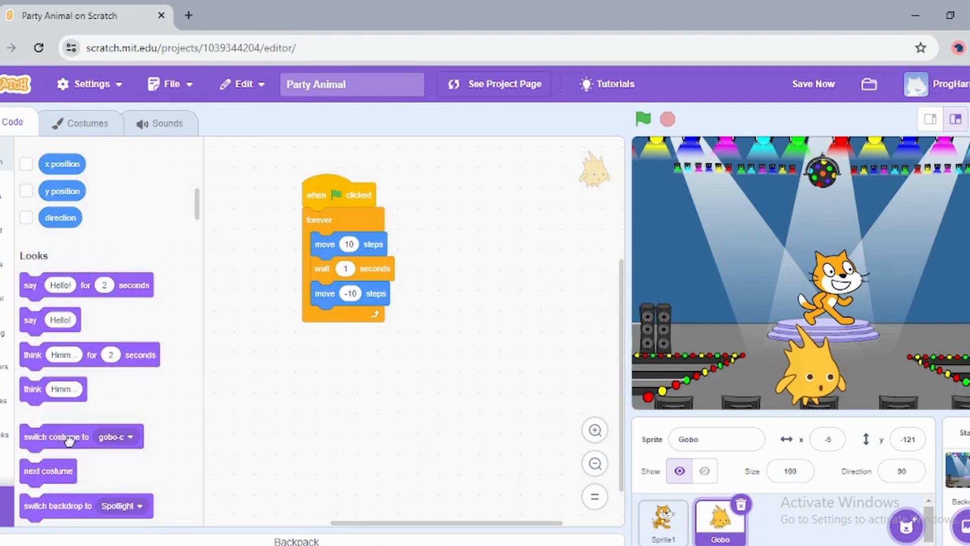
- Insert a 'switch costume to gobo-c' block after the first move in Gobo's loop
{"action": "left_click_drag", "start_coordinate": [68, 436], "coordinate": [347, 268]}
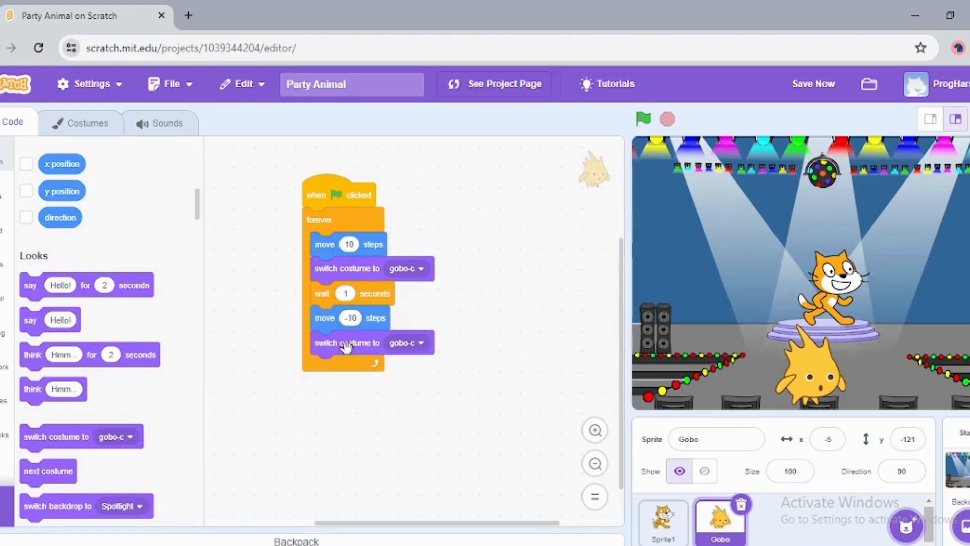
{"action": "mouse_move", "coordinate": [418, 328]}
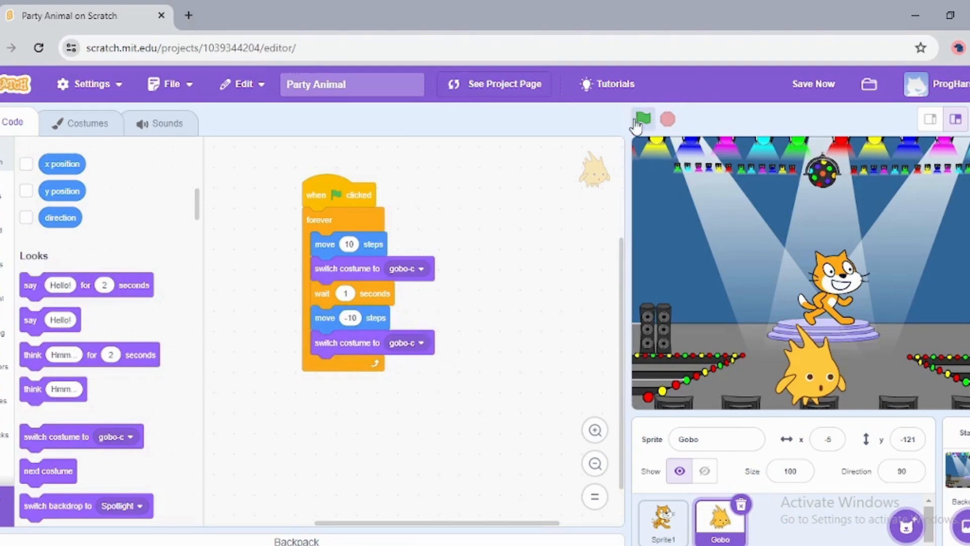
- Run the project, compare with the cat's script timing, then return to Gobo's script
{"action": "left_click", "coordinate": [642, 119]}
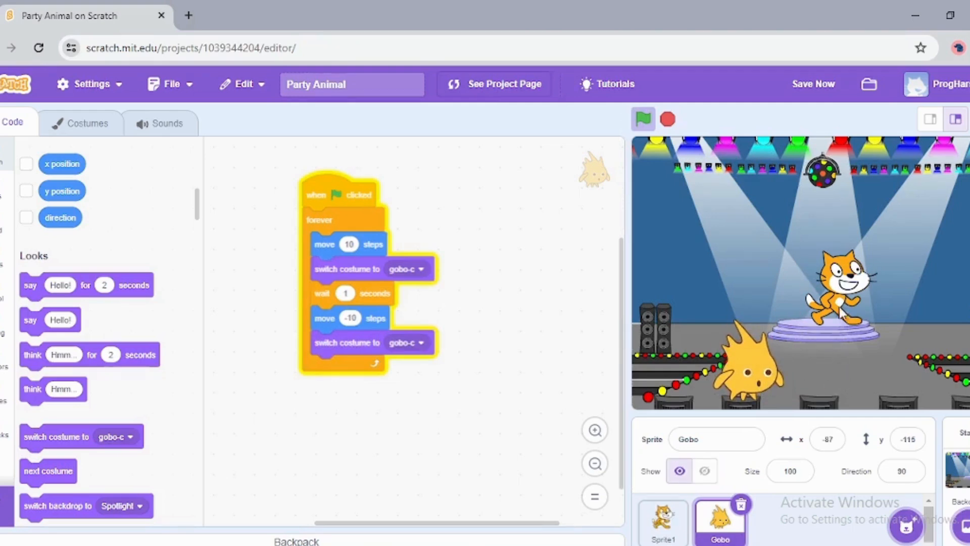
{"action": "left_click", "coordinate": [662, 520]}
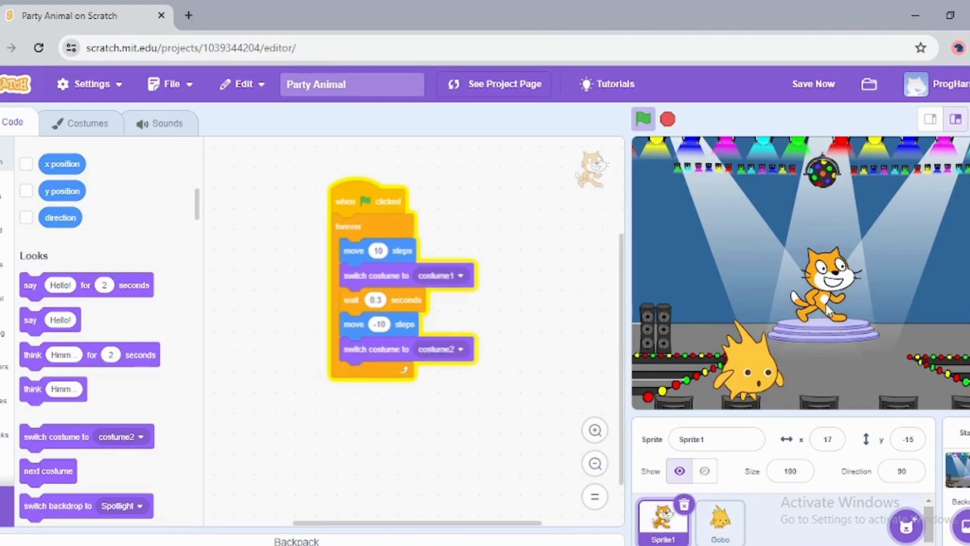
{"action": "mouse_move", "coordinate": [421, 400]}
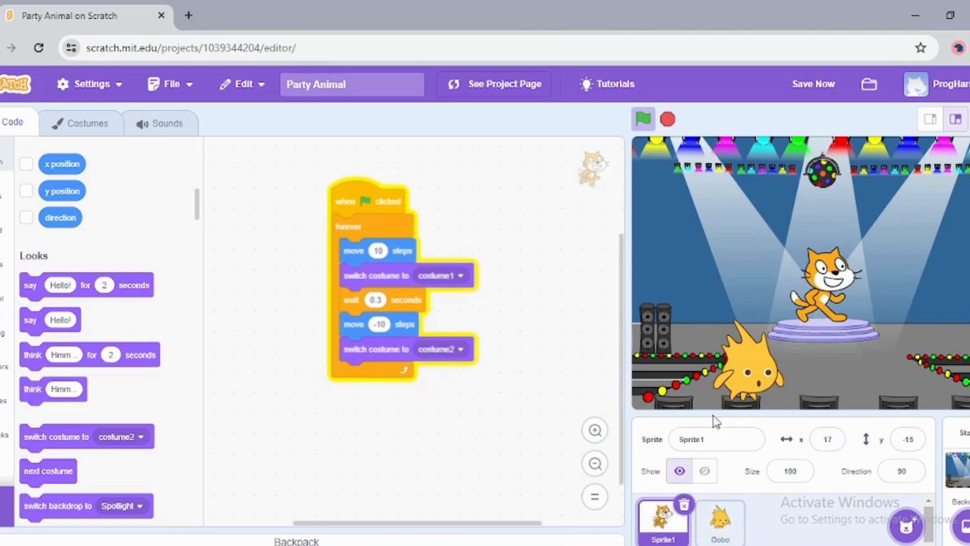
{"action": "mouse_move", "coordinate": [664, 103]}
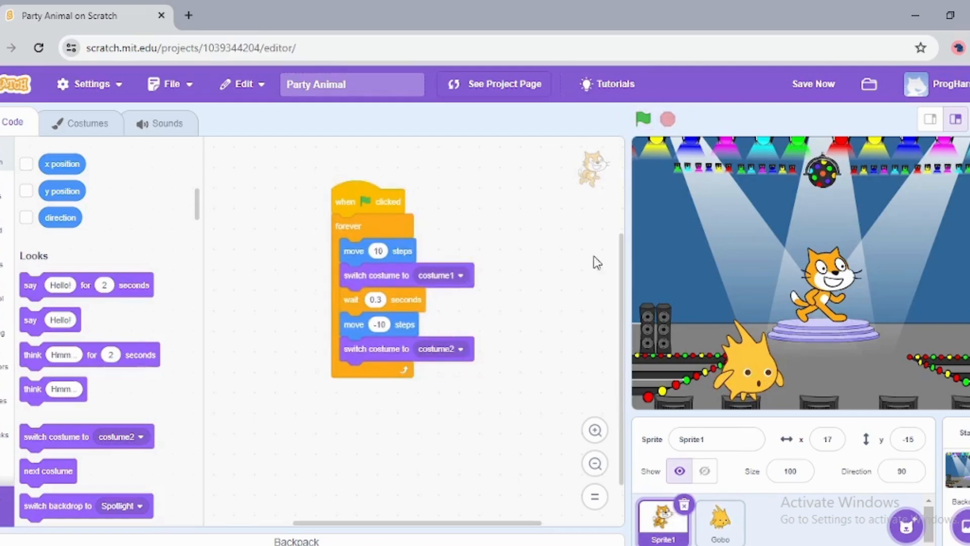
{"action": "left_click", "coordinate": [719, 520]}
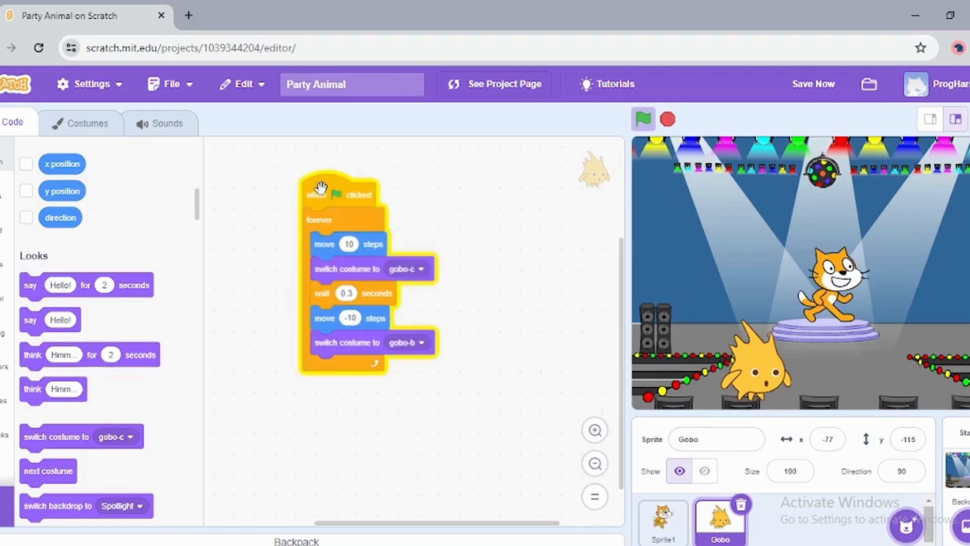
- Duplicate Gobo's whole dance script from the hat block's right-click menu
{"action": "right_click", "coordinate": [320, 192]}
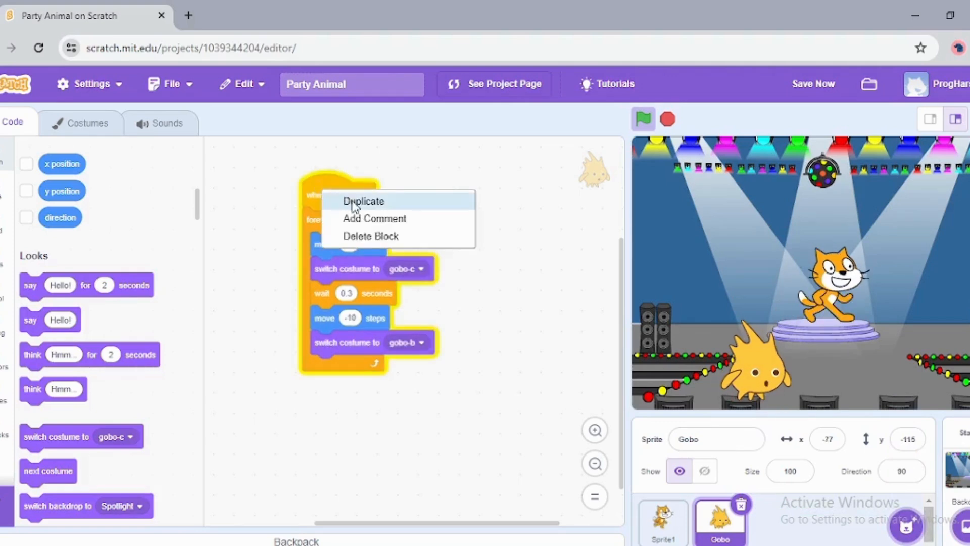
{"action": "left_click", "coordinate": [587, 324]}
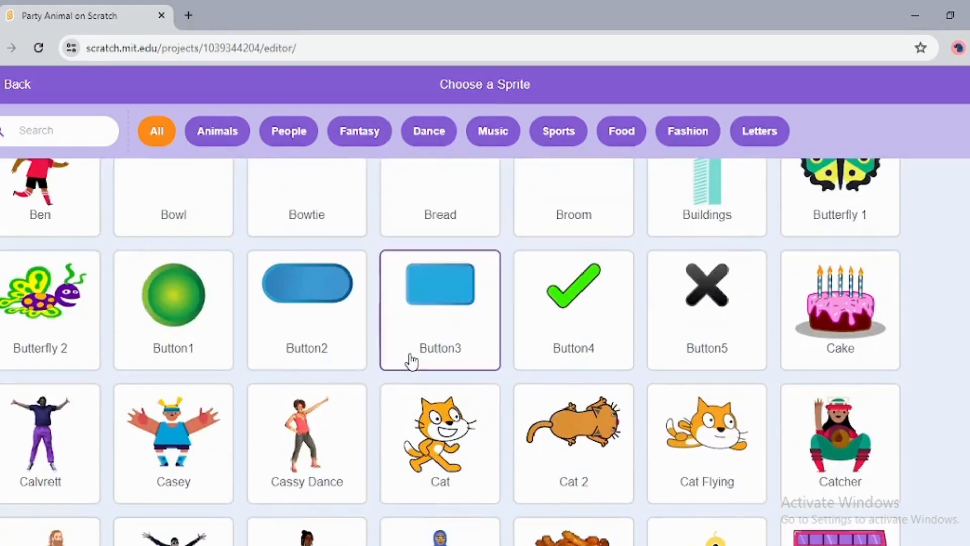
- Find Dinosaur4 further down the sprite library and add it to the project
{"action": "scroll", "scroll_direction": "down", "scroll_amount": 3}
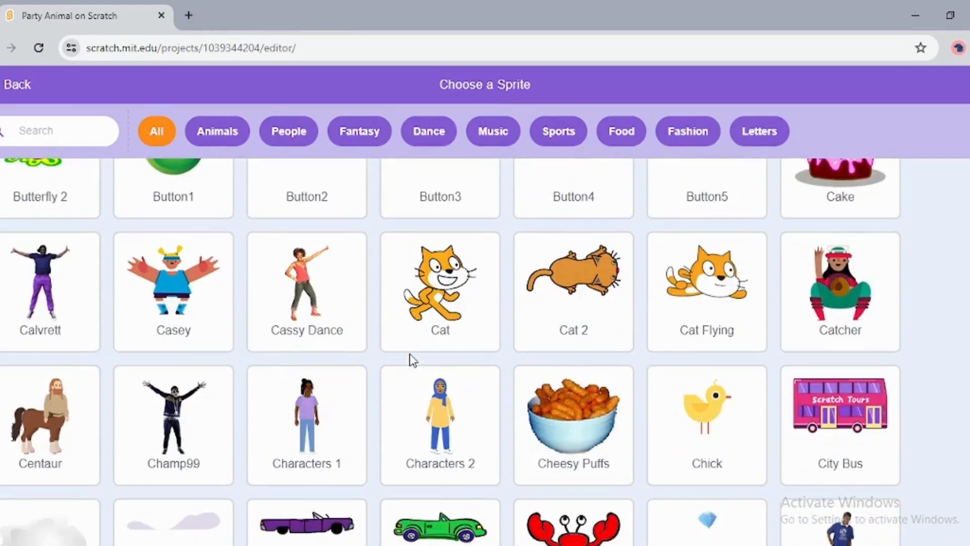
{"action": "scroll", "scroll_direction": "down", "scroll_amount": 3}
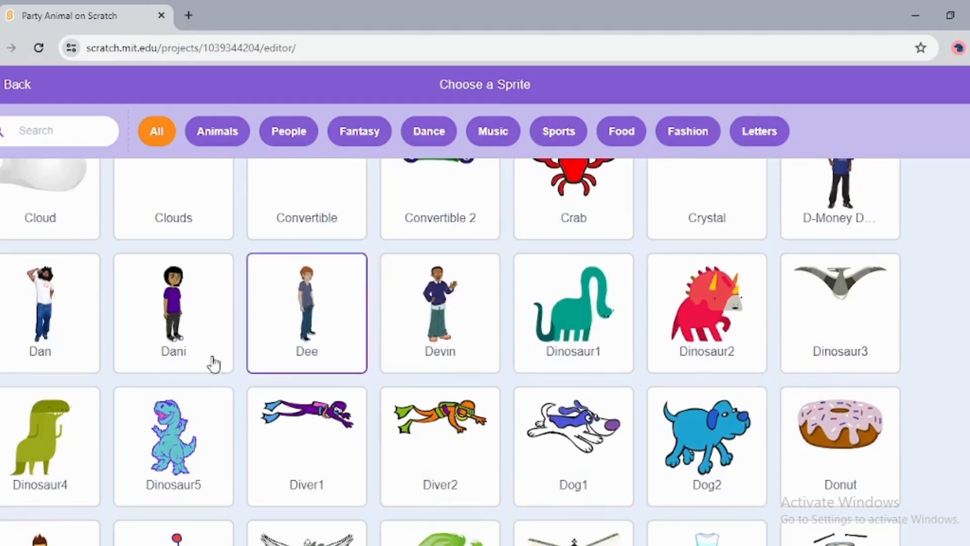
{"action": "scroll", "scroll_direction": "down", "scroll_amount": 3}
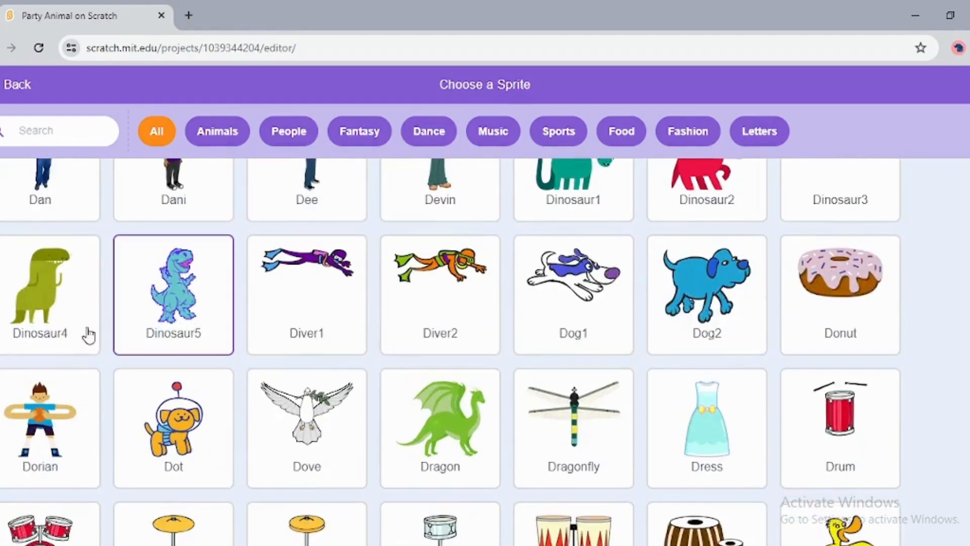
{"action": "left_click", "coordinate": [39, 292]}
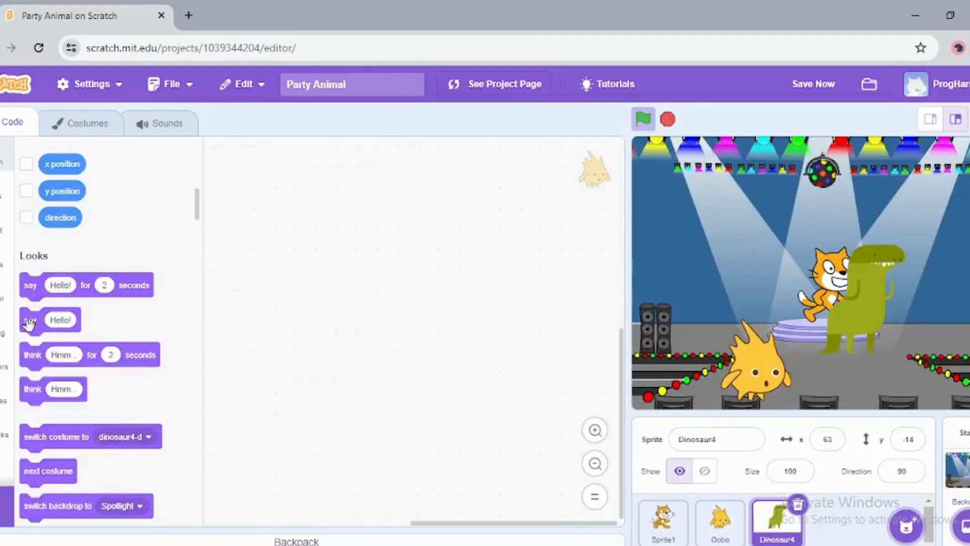
- Position Dinosaur4 at the stage's lower right, then select the Gobo sprite to view its scripts
{"action": "left_click", "coordinate": [704, 471]}
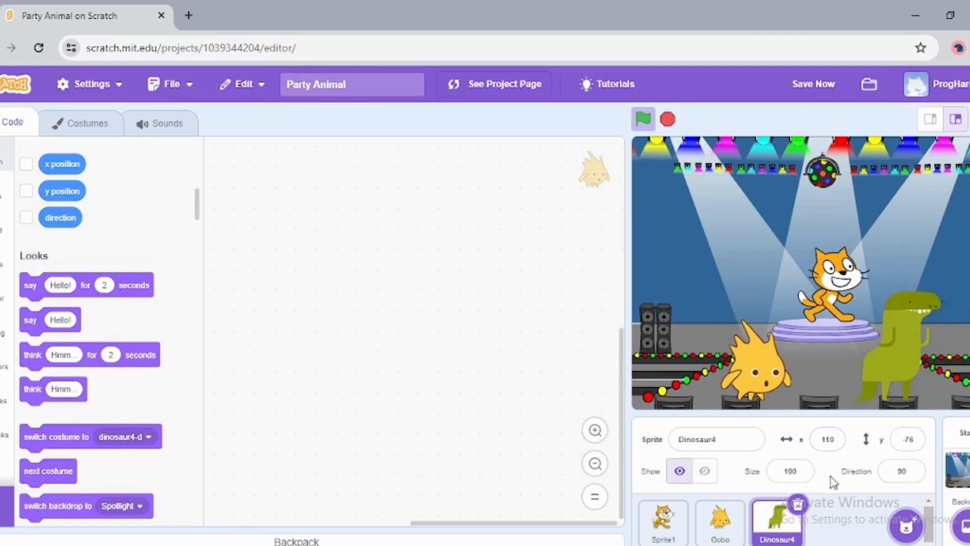
{"action": "left_click", "coordinate": [902, 471]}
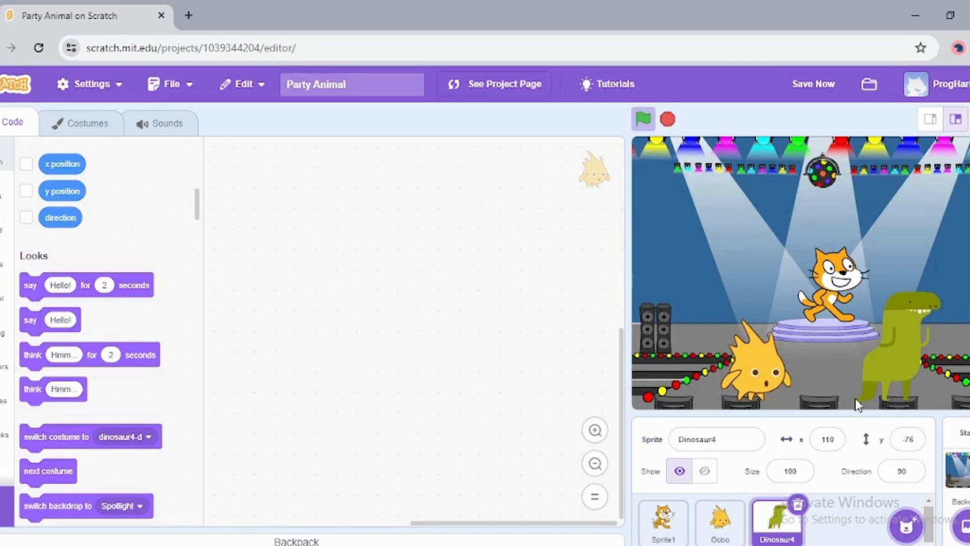
{"action": "left_click", "coordinate": [704, 471]}
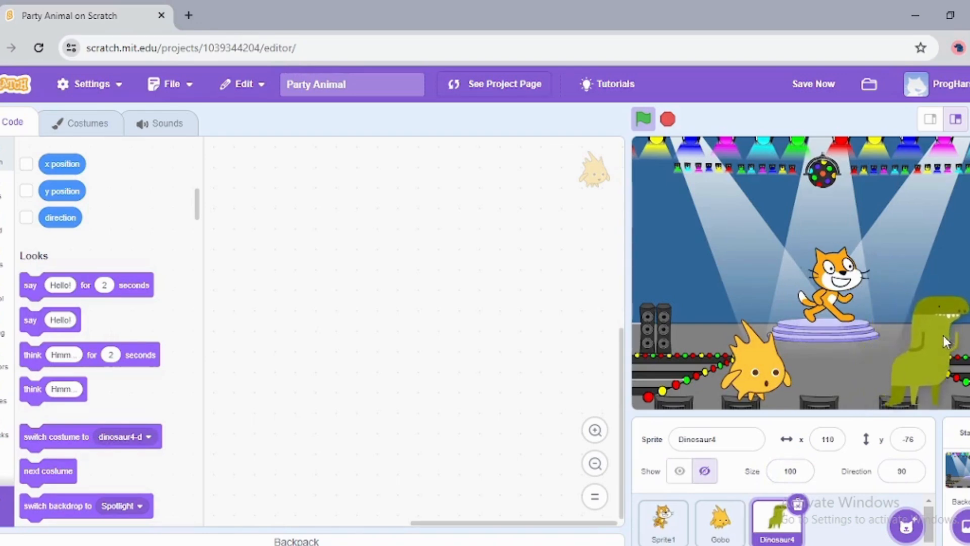
{"action": "left_click", "coordinate": [678, 471]}
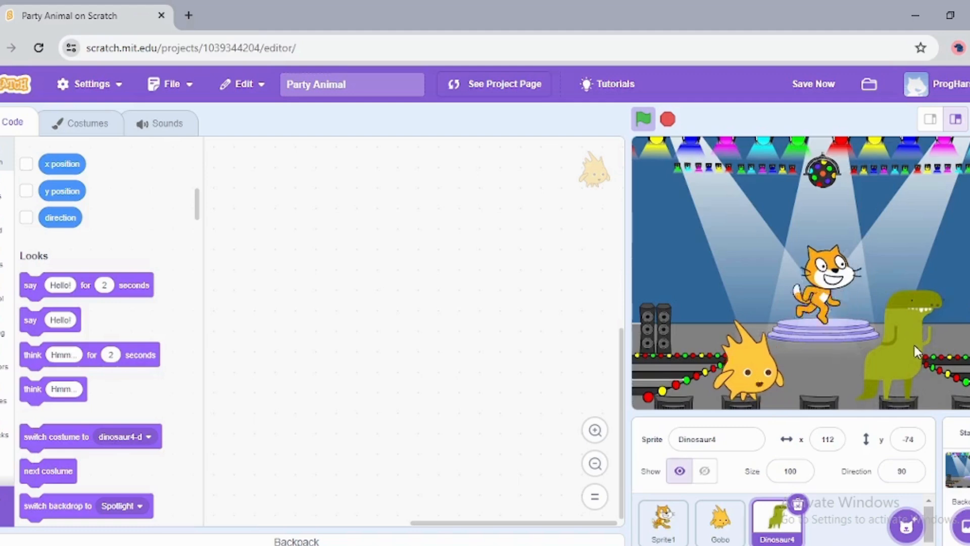
{"action": "left_click", "coordinate": [703, 471]}
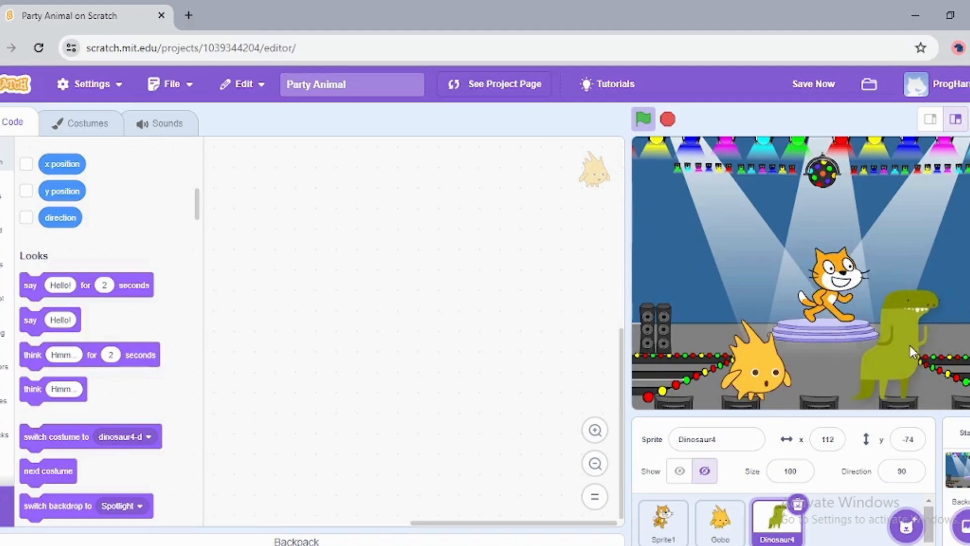
{"action": "left_click", "coordinate": [678, 471]}
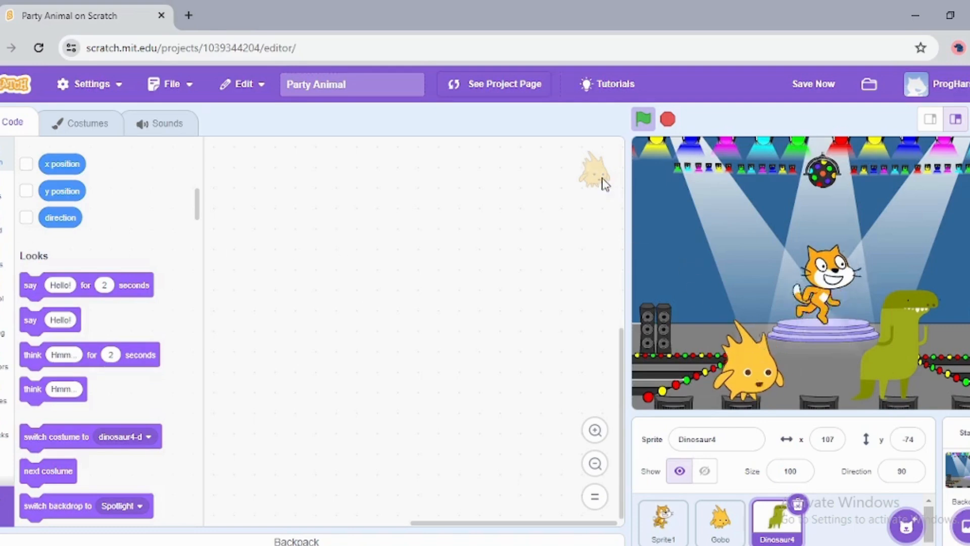
{"action": "left_click", "coordinate": [720, 522]}
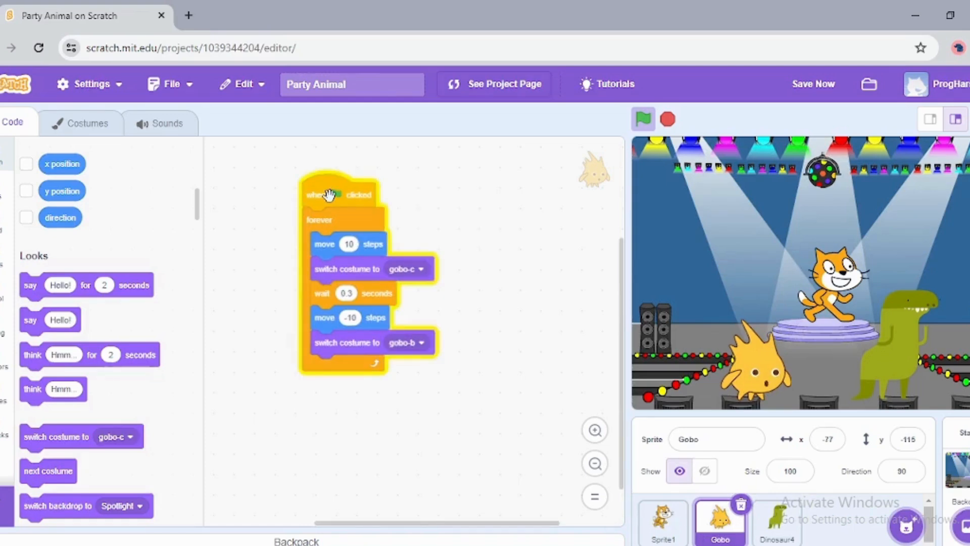
- Copy Gobo's dance script to Dinosaur4 and set its first costume switch to dinosaur4-b
{"action": "left_click", "coordinate": [776, 522]}
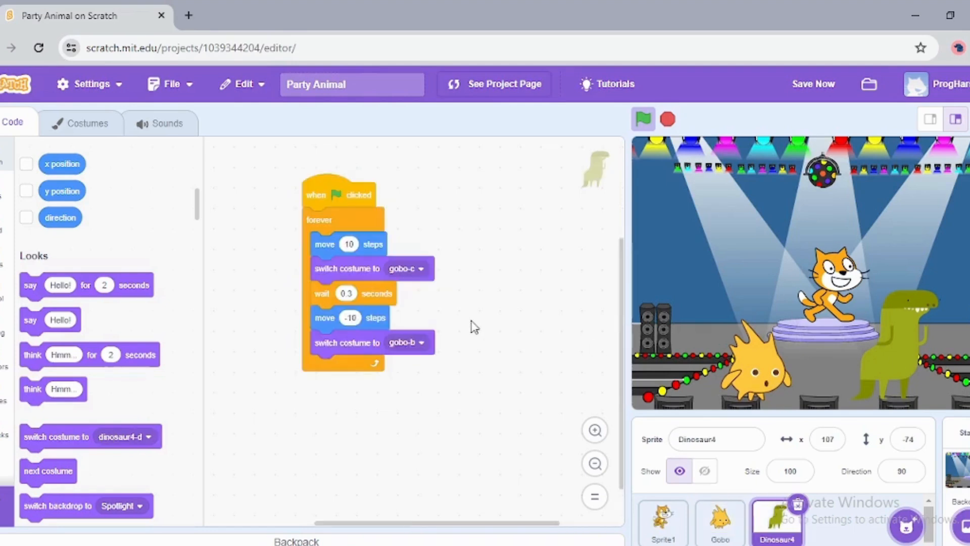
{"action": "left_click", "coordinate": [421, 268]}
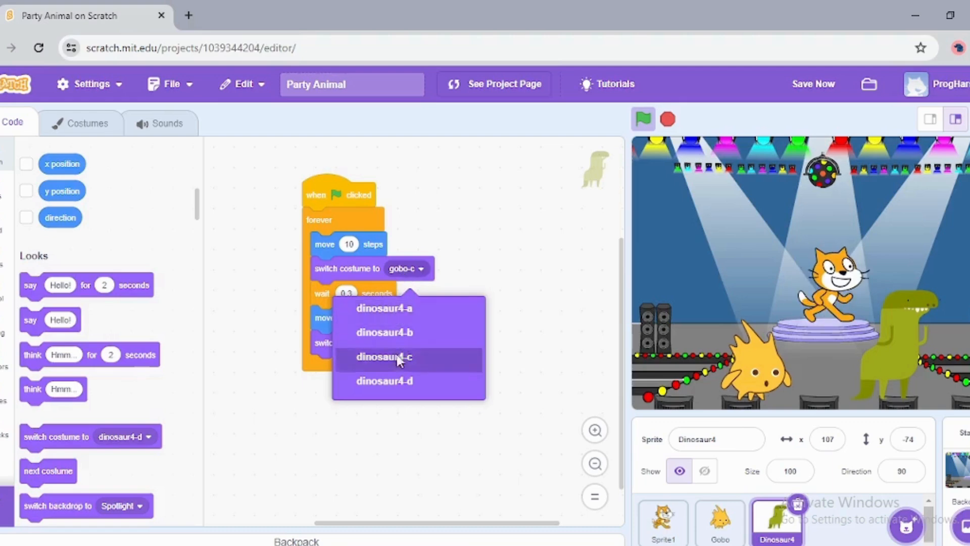
{"action": "left_click", "coordinate": [383, 332]}
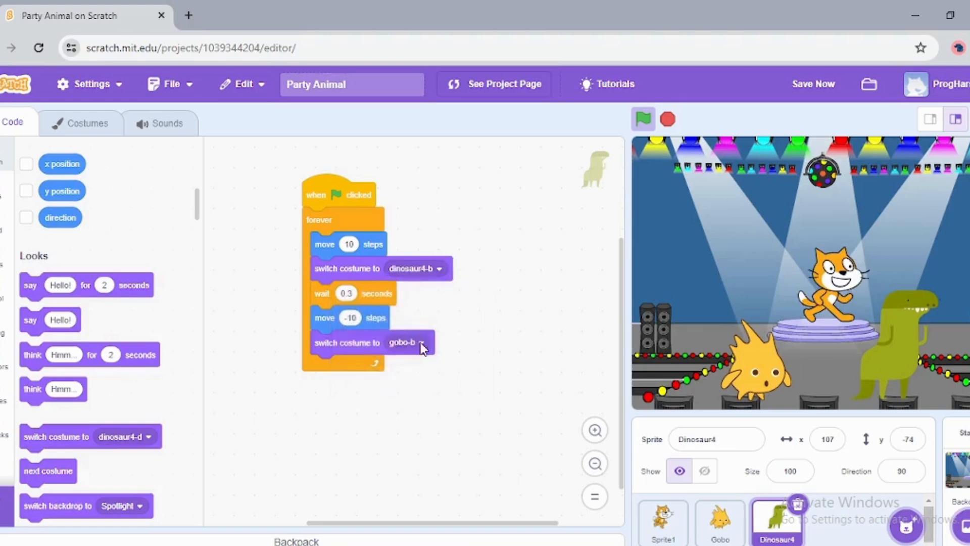
{"action": "left_click", "coordinate": [413, 342]}
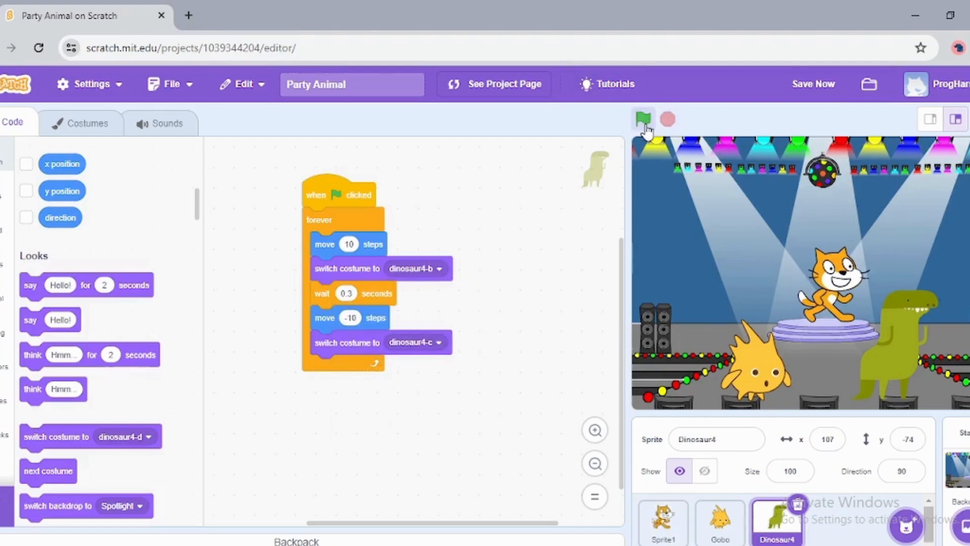
- Test Dinosaur4's dance, stop it, set the wait to 1 second and run again
{"action": "left_click", "coordinate": [643, 118]}
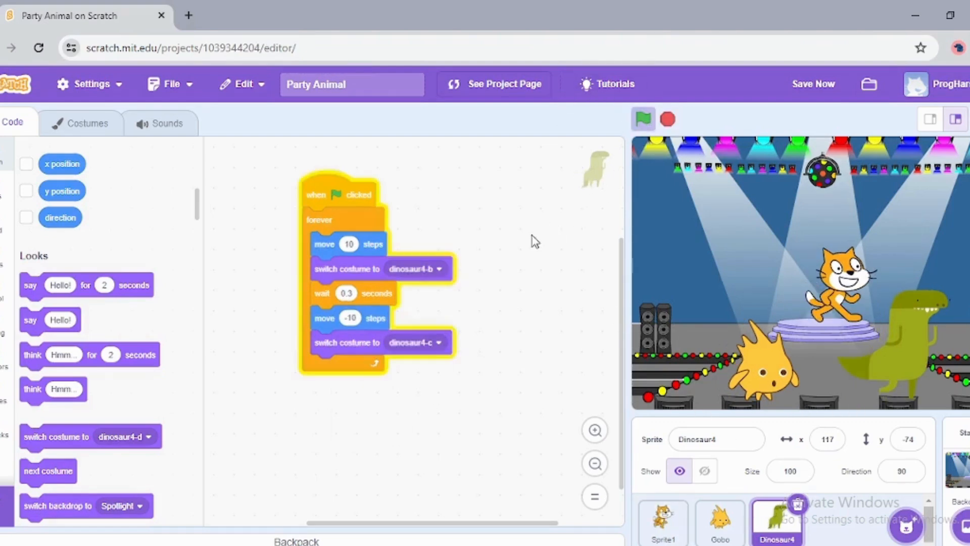
{"action": "mouse_move", "coordinate": [569, 223]}
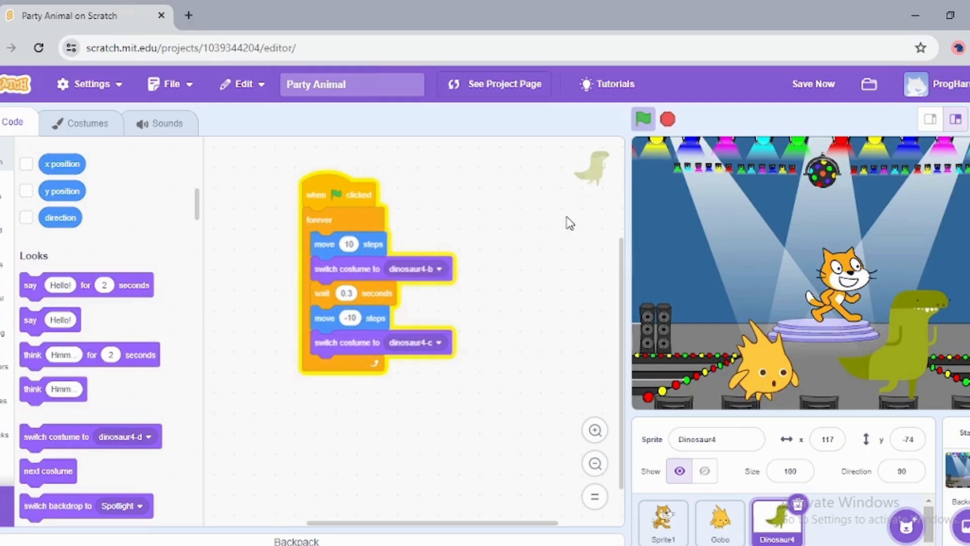
{"action": "left_click", "coordinate": [642, 119]}
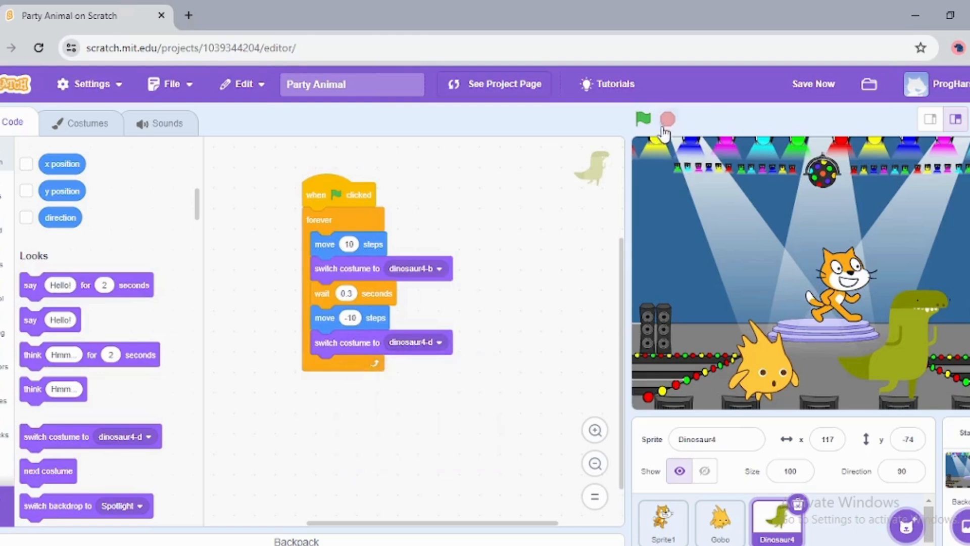
{"action": "left_click", "coordinate": [643, 119]}
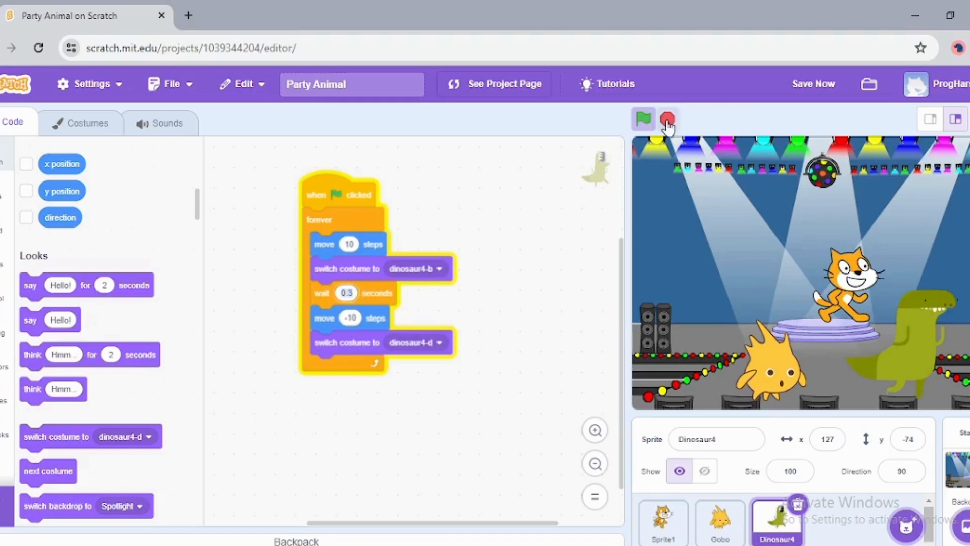
{"action": "left_click", "coordinate": [668, 119]}
{"action": "type", "text": "0."}
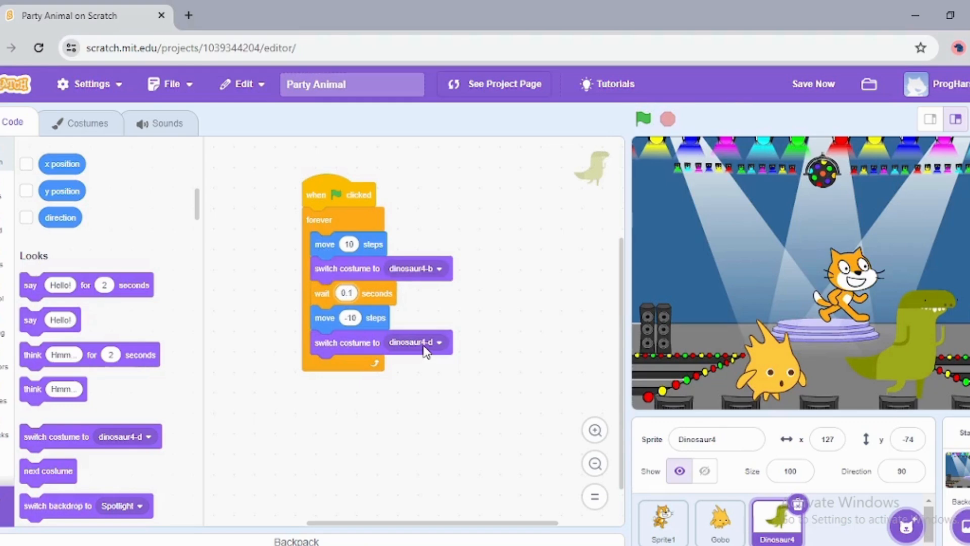
{"action": "type", "text": "1"}
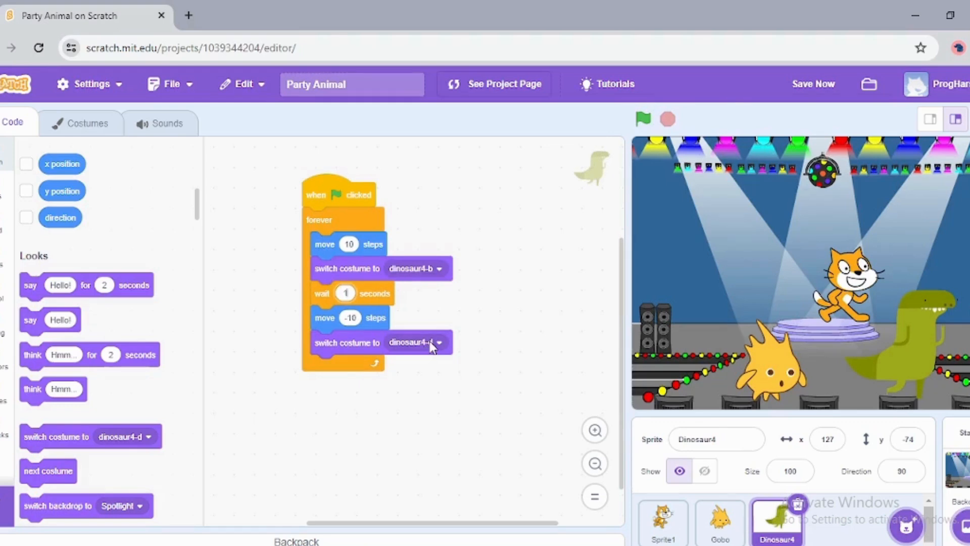
{"action": "left_click", "coordinate": [642, 119]}
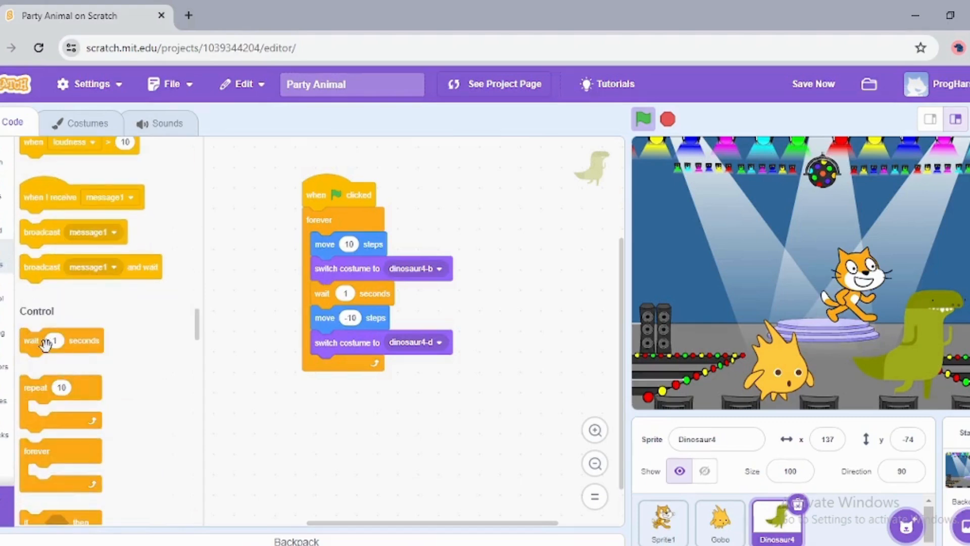
{"action": "left_click_drag", "start_coordinate": [61, 340], "coordinate": [345, 364]}
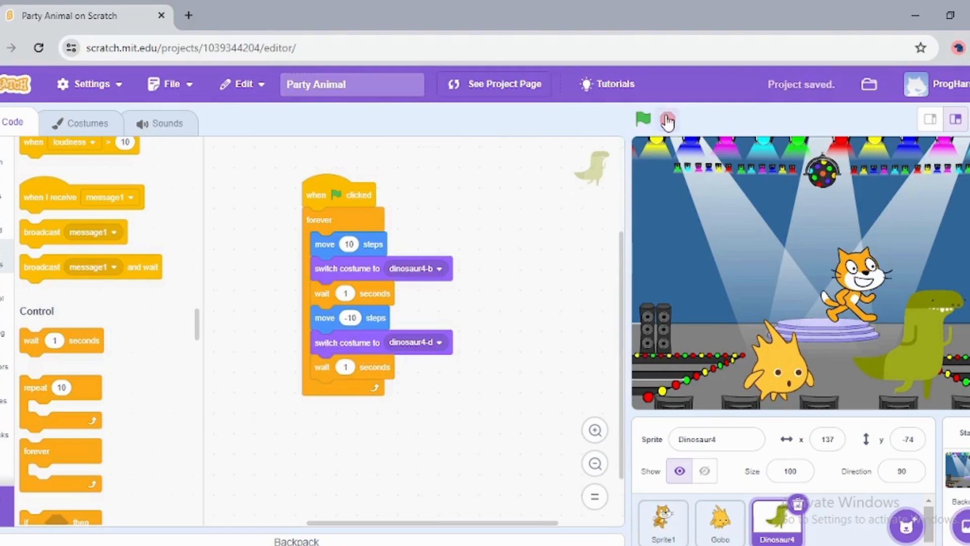
{"action": "left_click", "coordinate": [642, 119]}
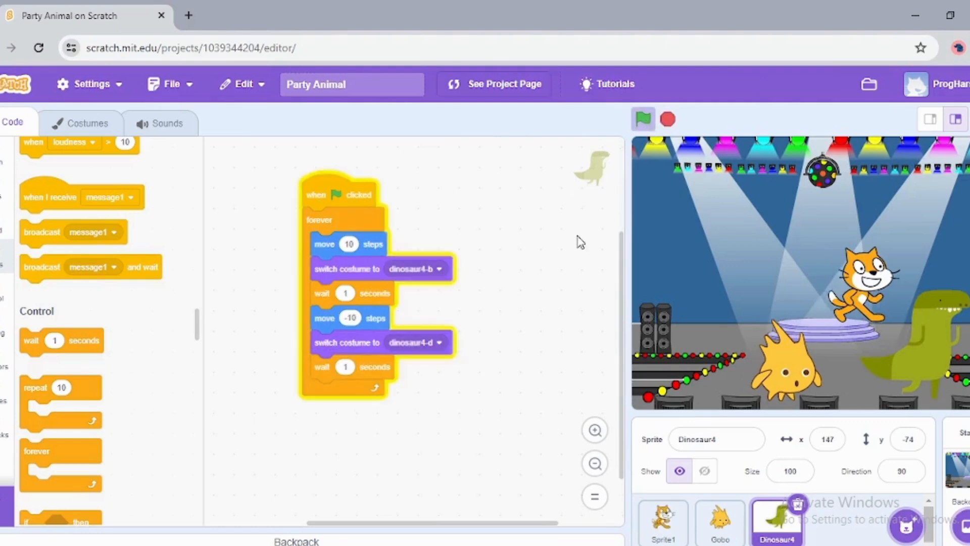
{"action": "mouse_move", "coordinate": [565, 241]}
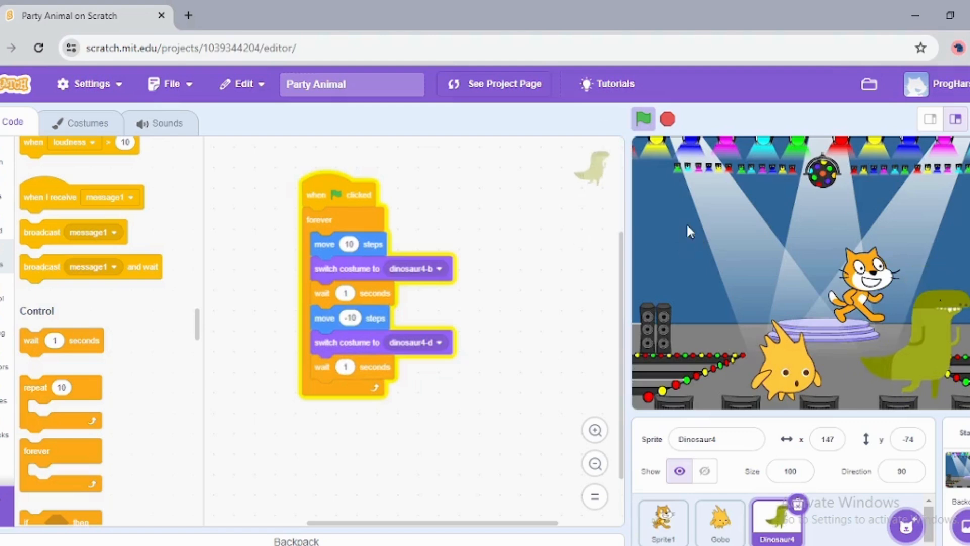
{"action": "mouse_move", "coordinate": [882, 296]}
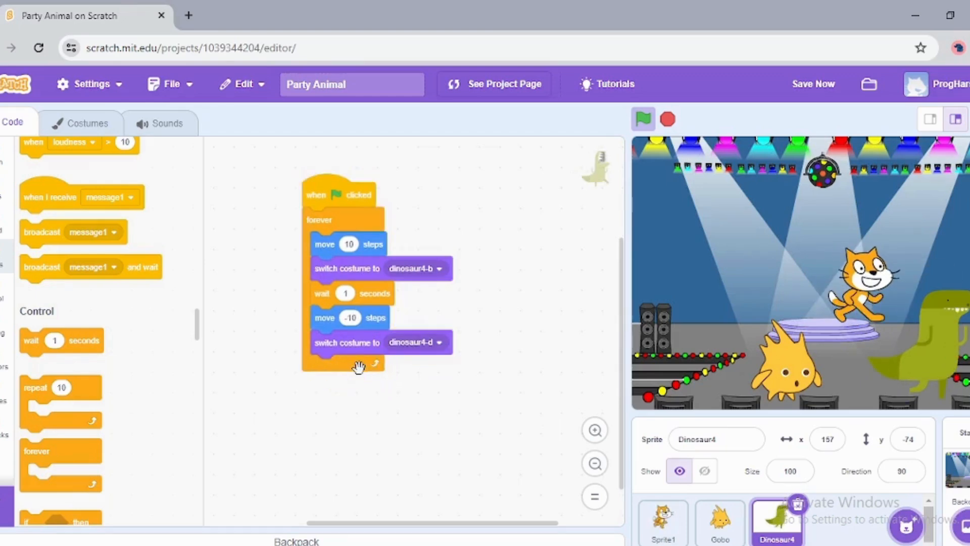
{"action": "mouse_move", "coordinate": [628, 337]}
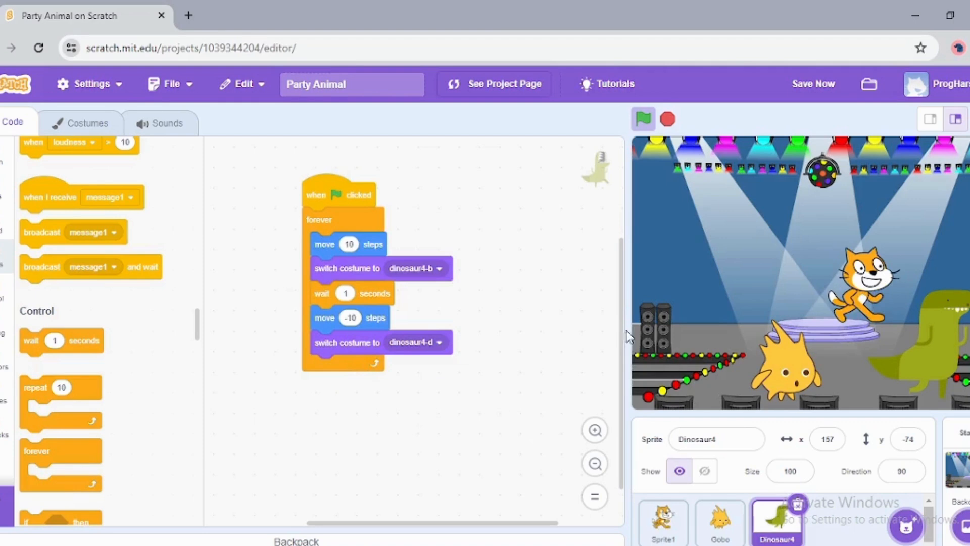
{"action": "mouse_move", "coordinate": [956, 348]}
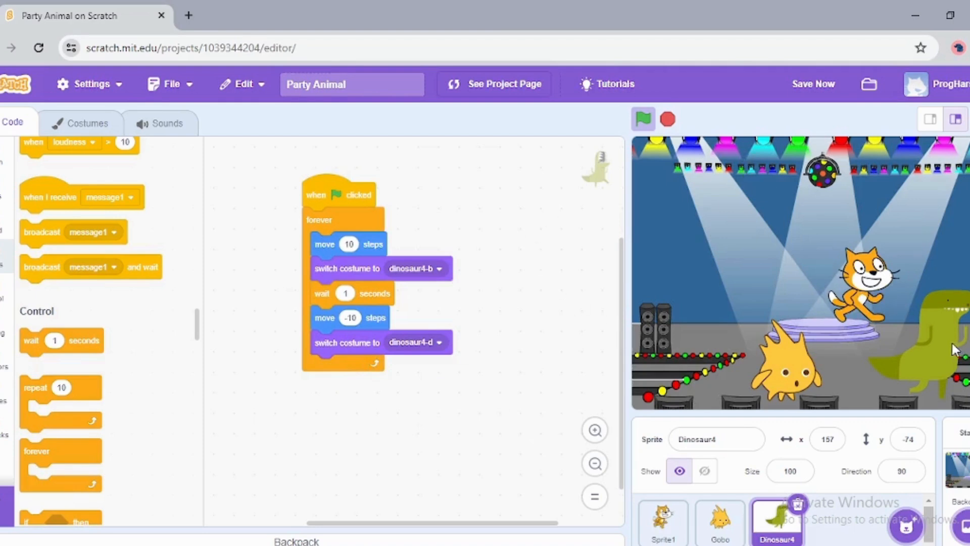
{"action": "left_click", "coordinate": [955, 119]}
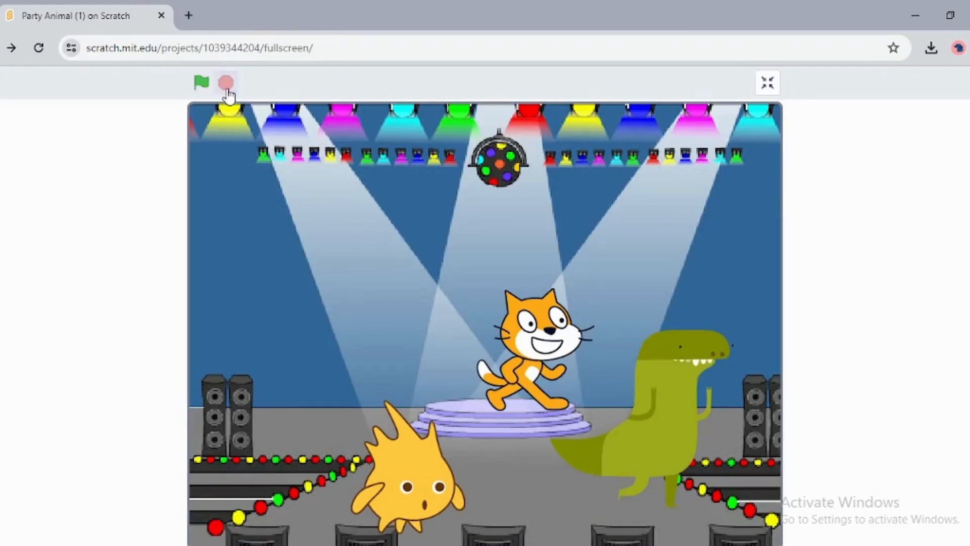
- Stop the dance while viewing the stage full screen
{"action": "left_click", "coordinate": [767, 83]}
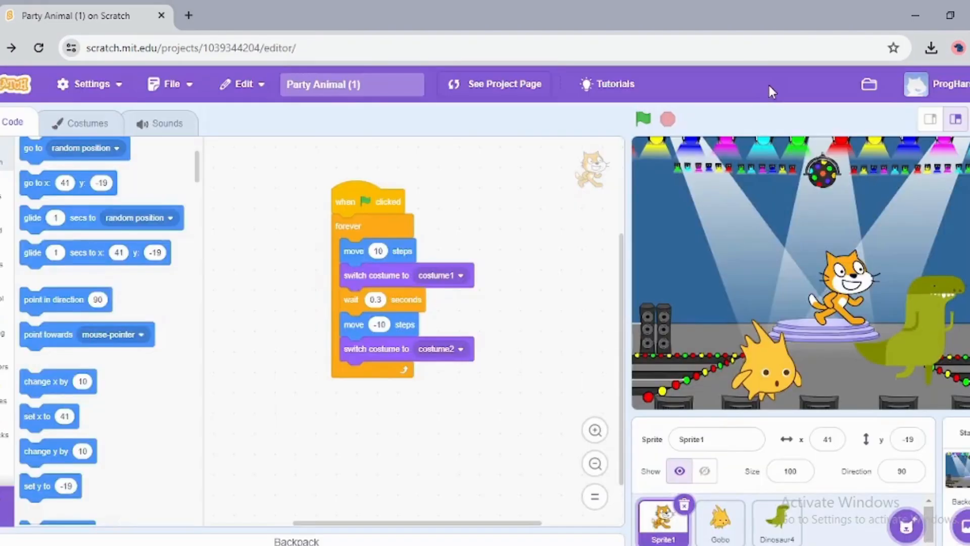